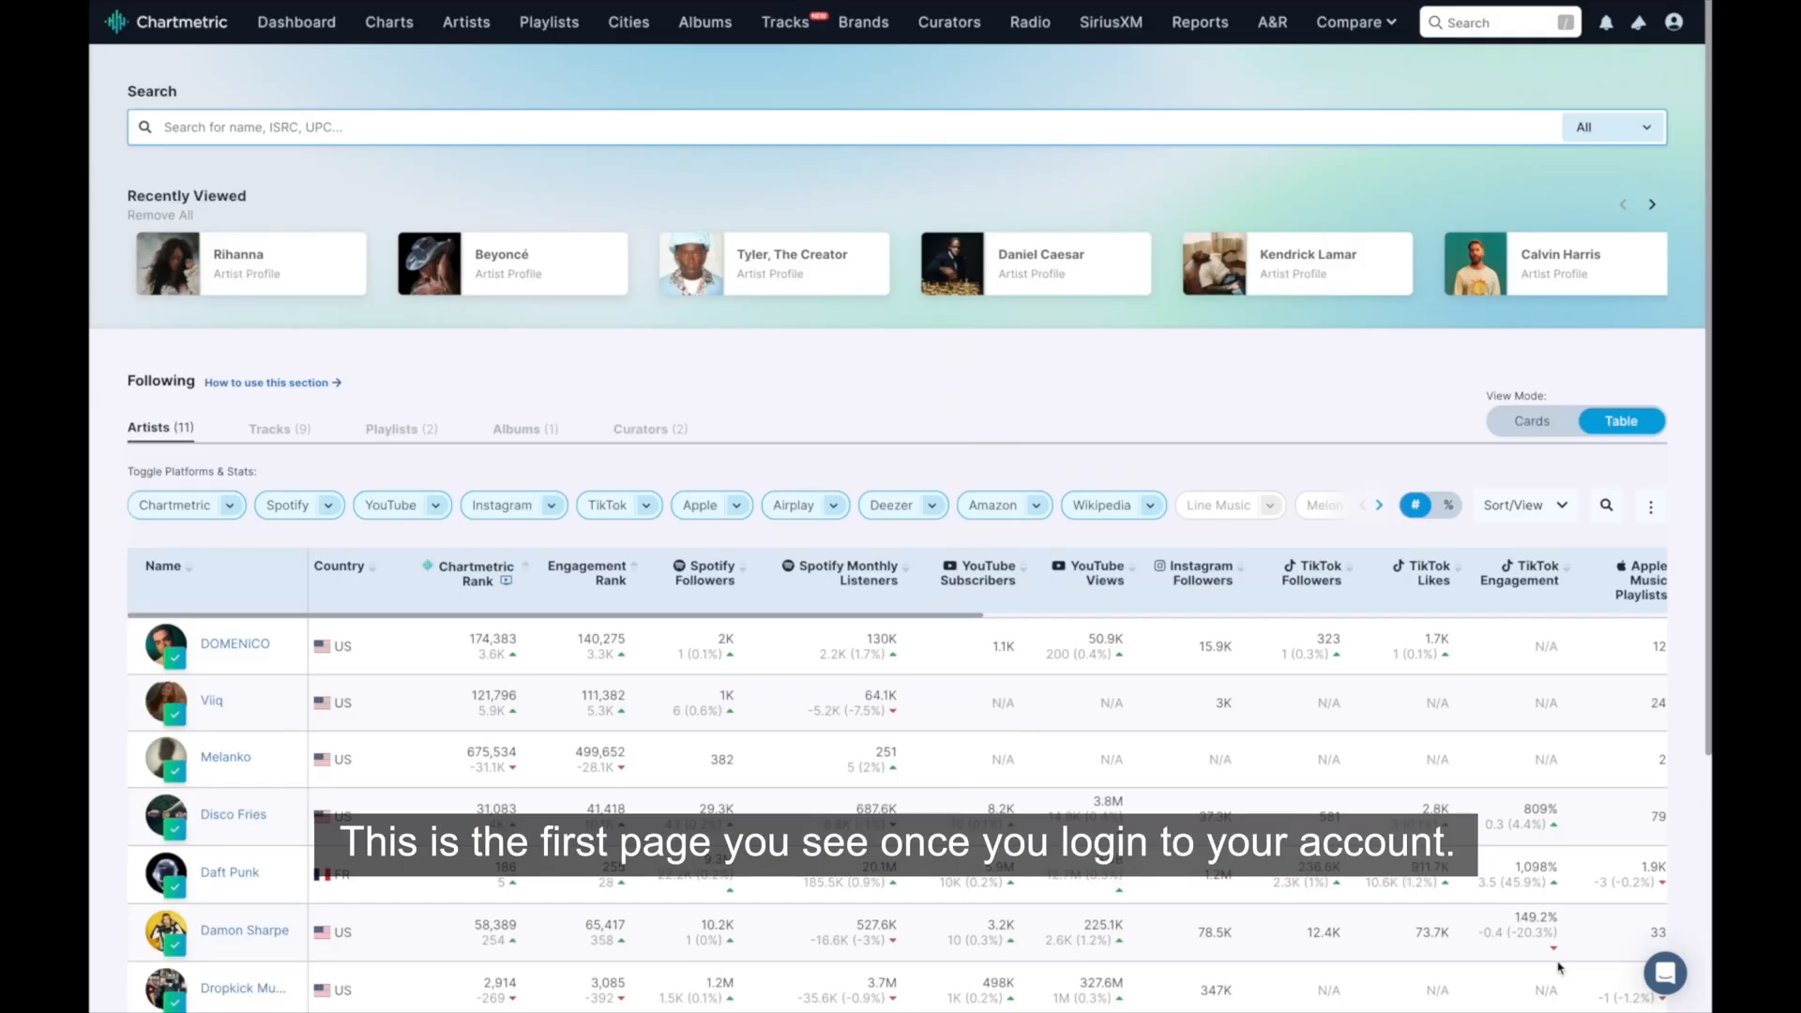
Search for 'Rihanna', follow her, and open her artist profile.
scroll("down", 3)
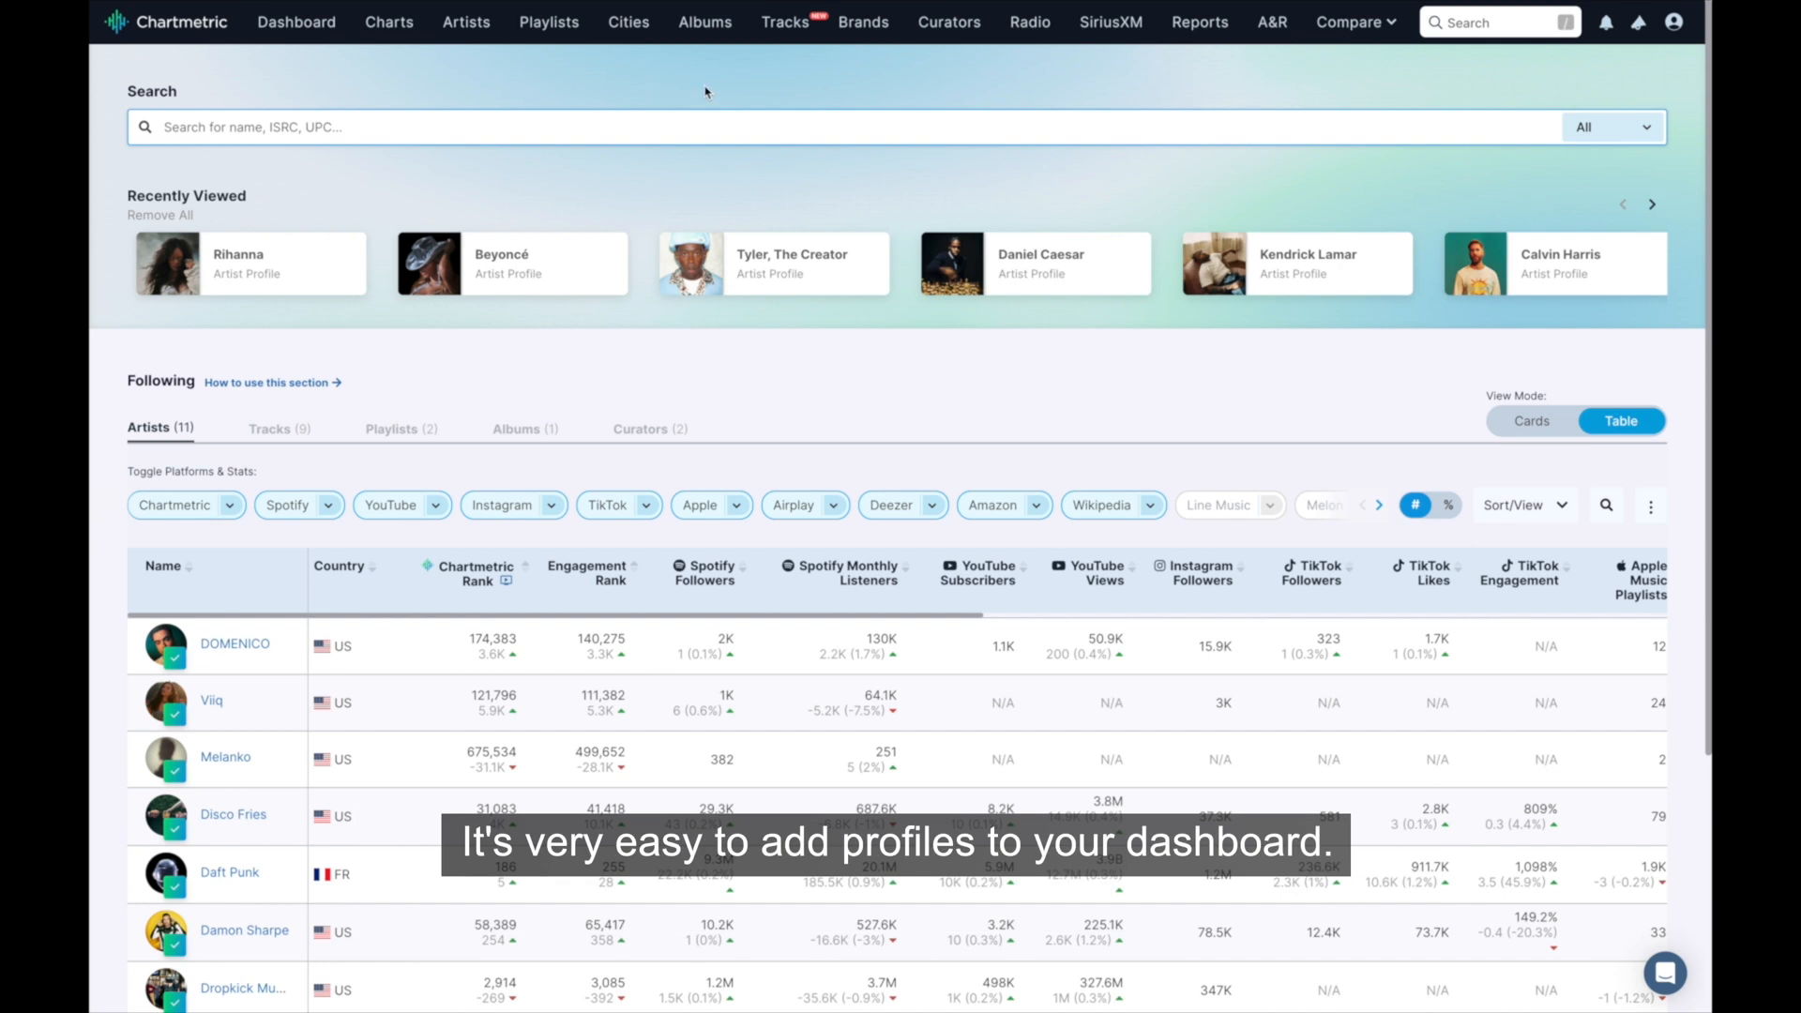
left_click(1499, 21)
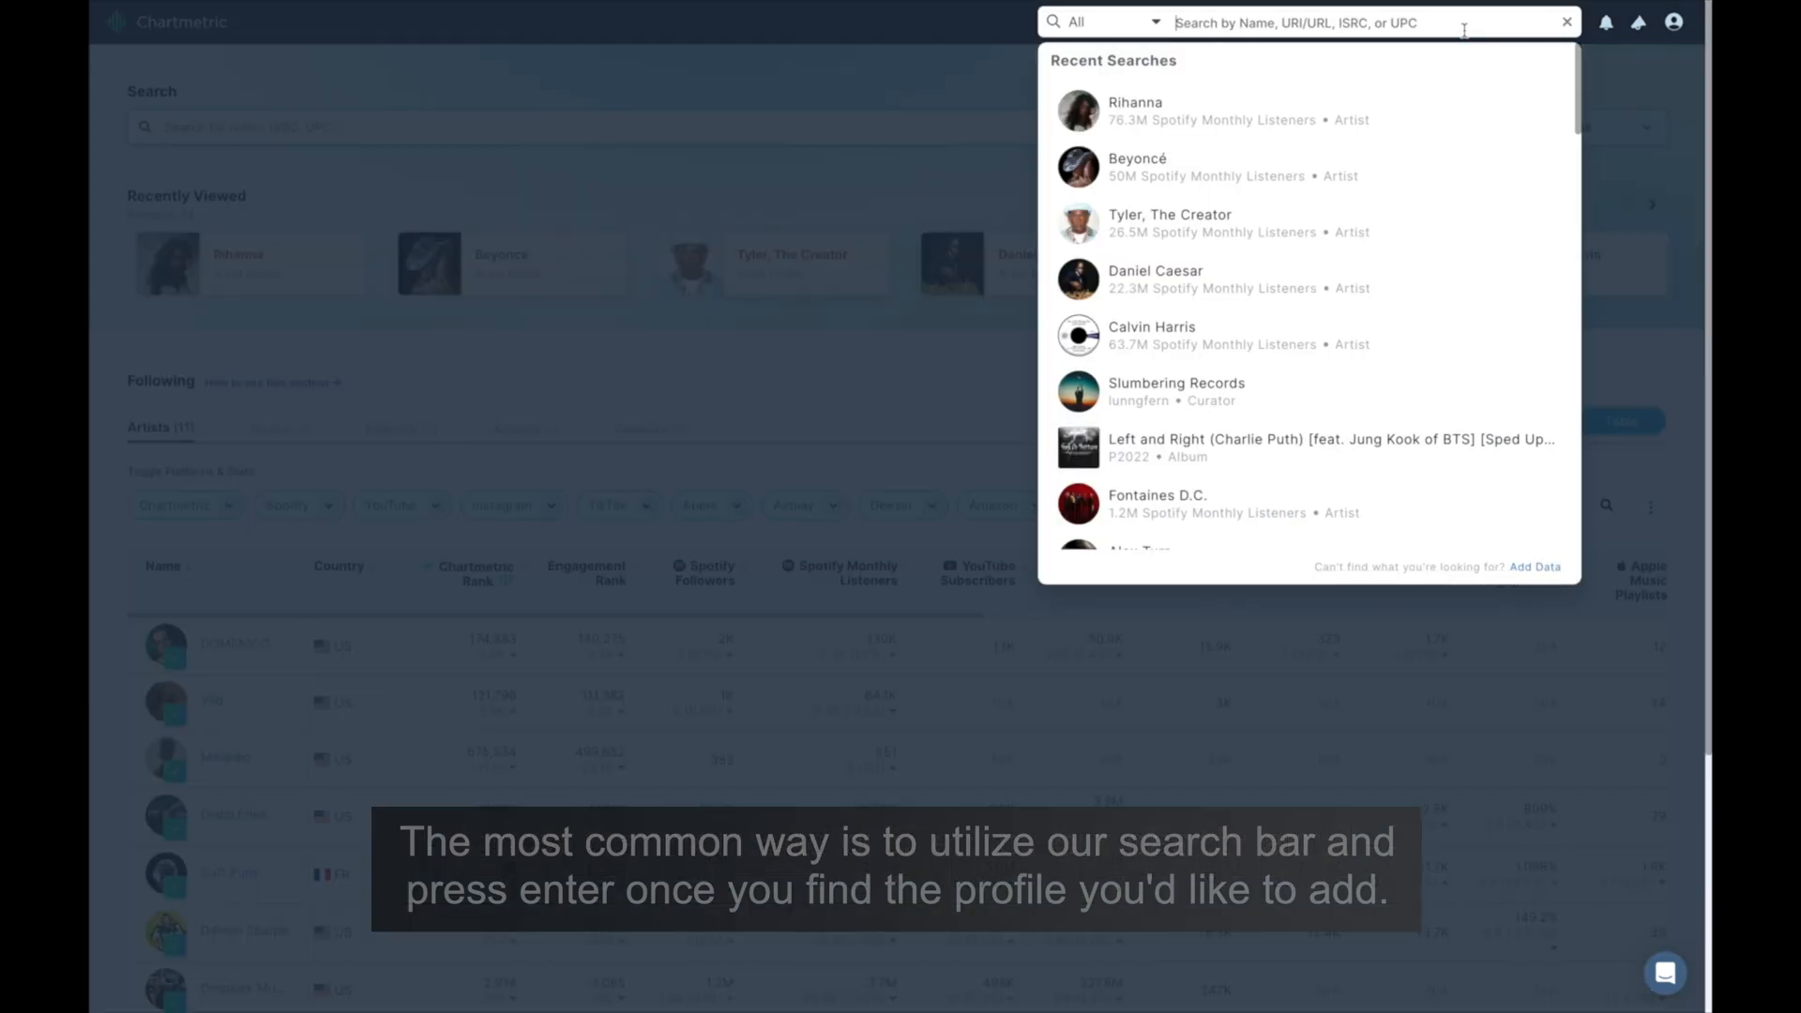
type("Rihanna")
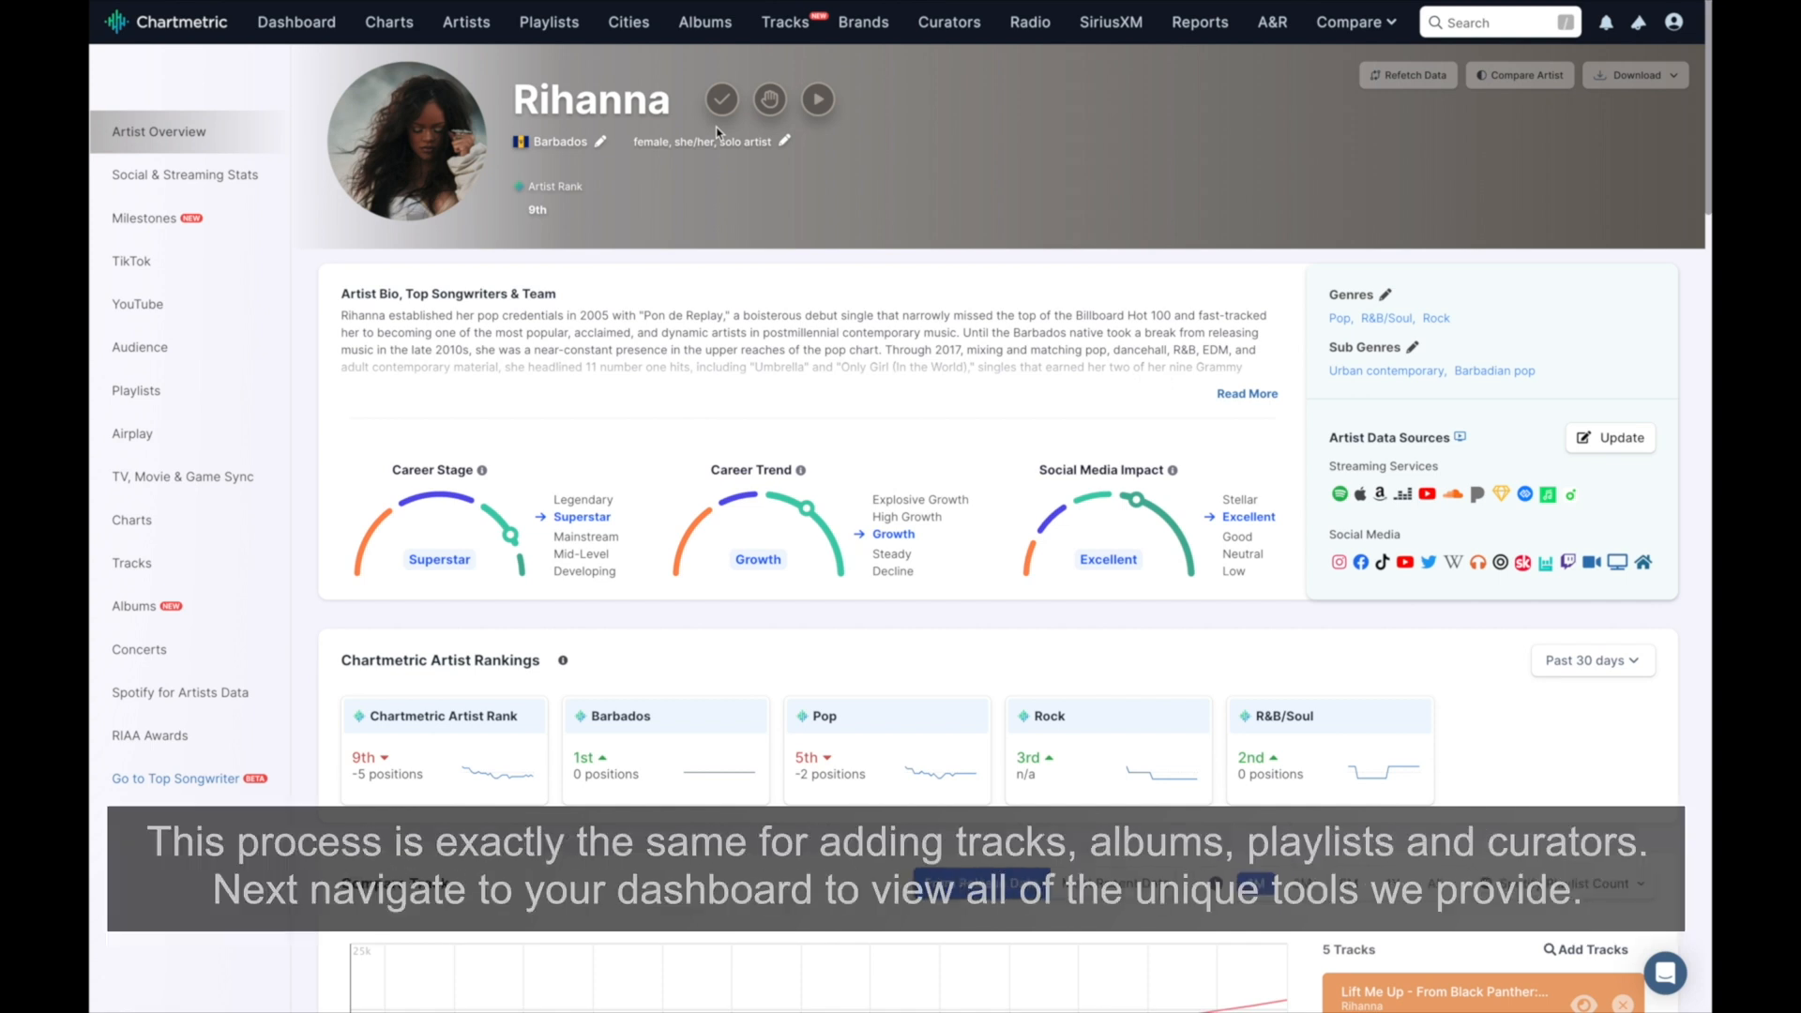
Return to the dashboard and scroll to the 12-artist Following table, with Rihanna at the bottom.
left_click(296, 21)
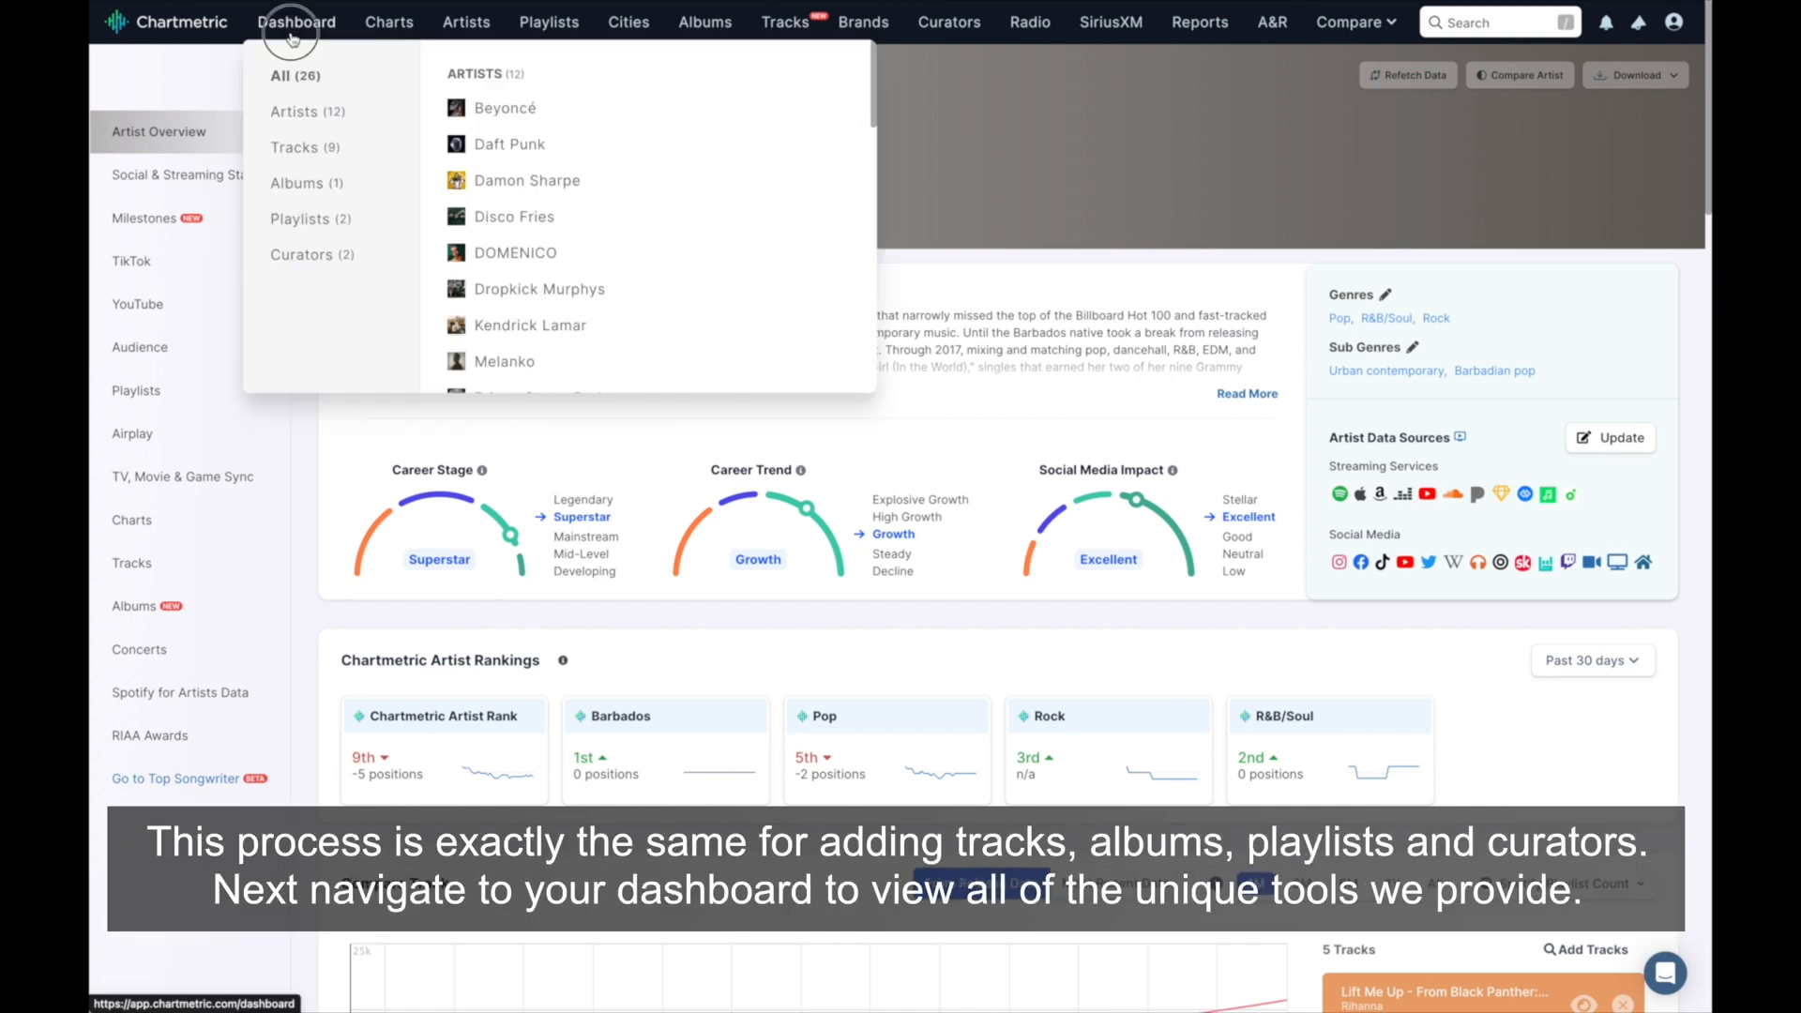
left_click(296, 21)
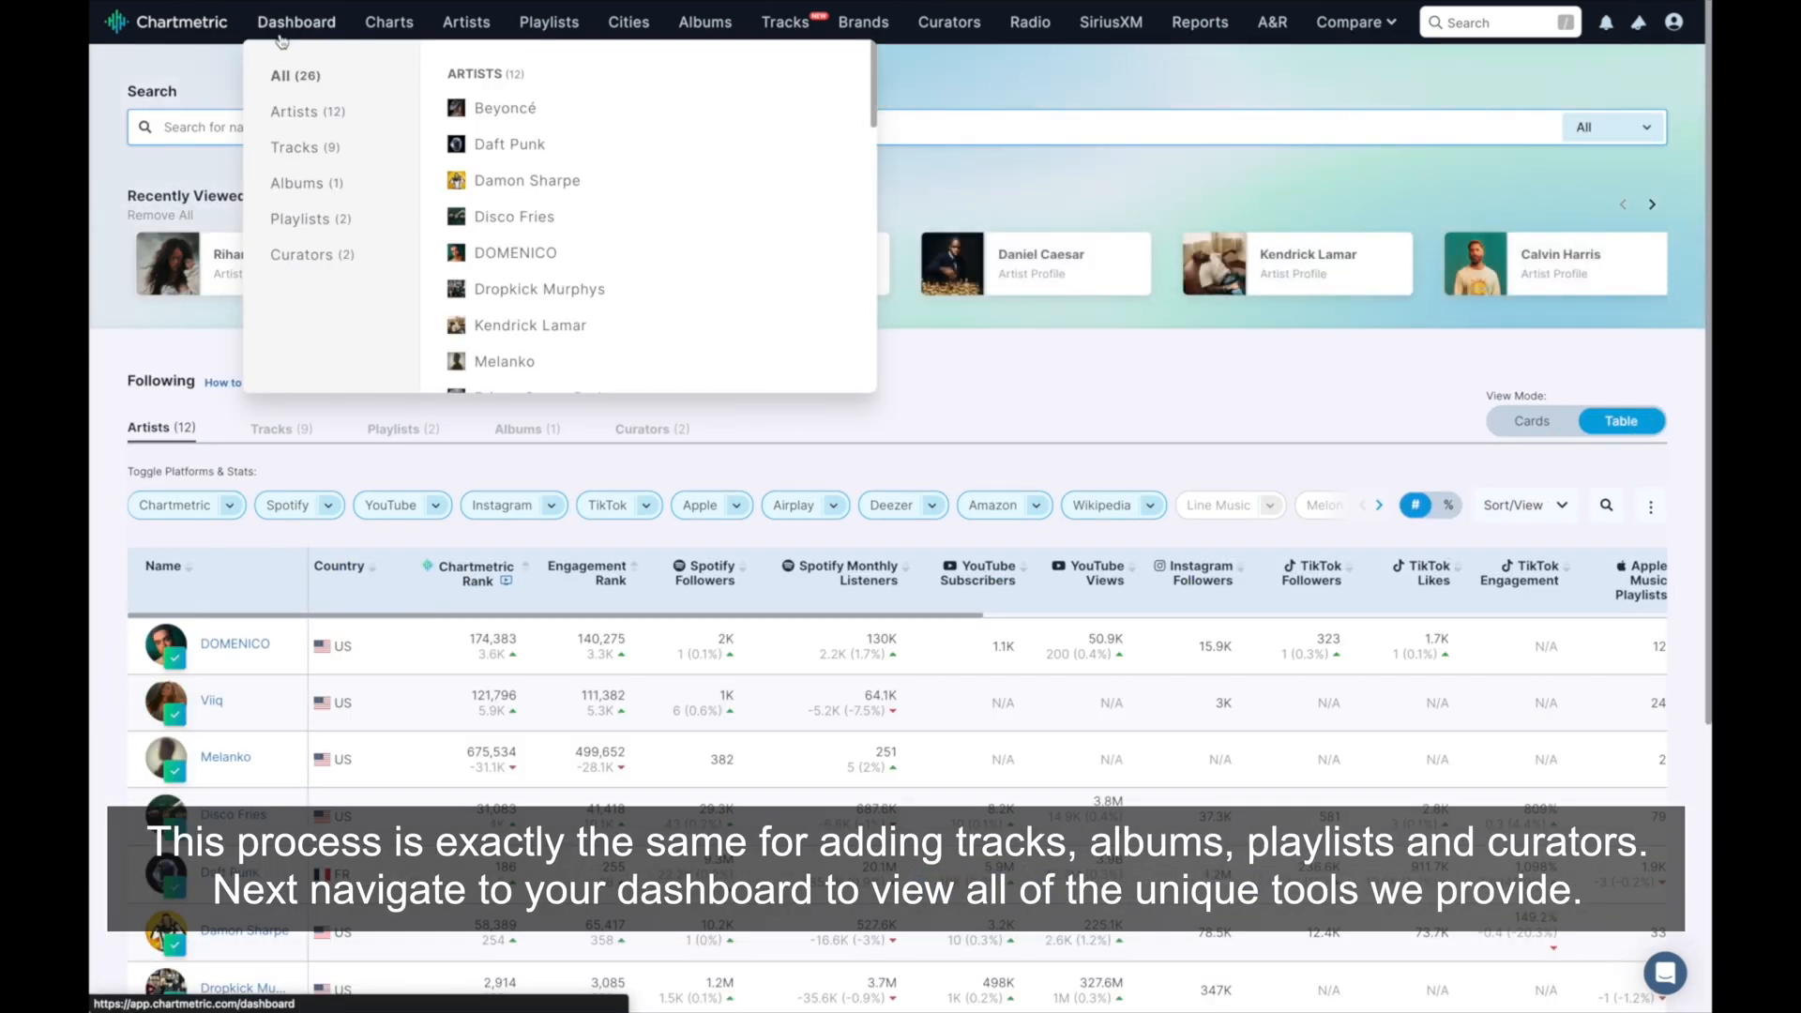
scroll("down", 3)
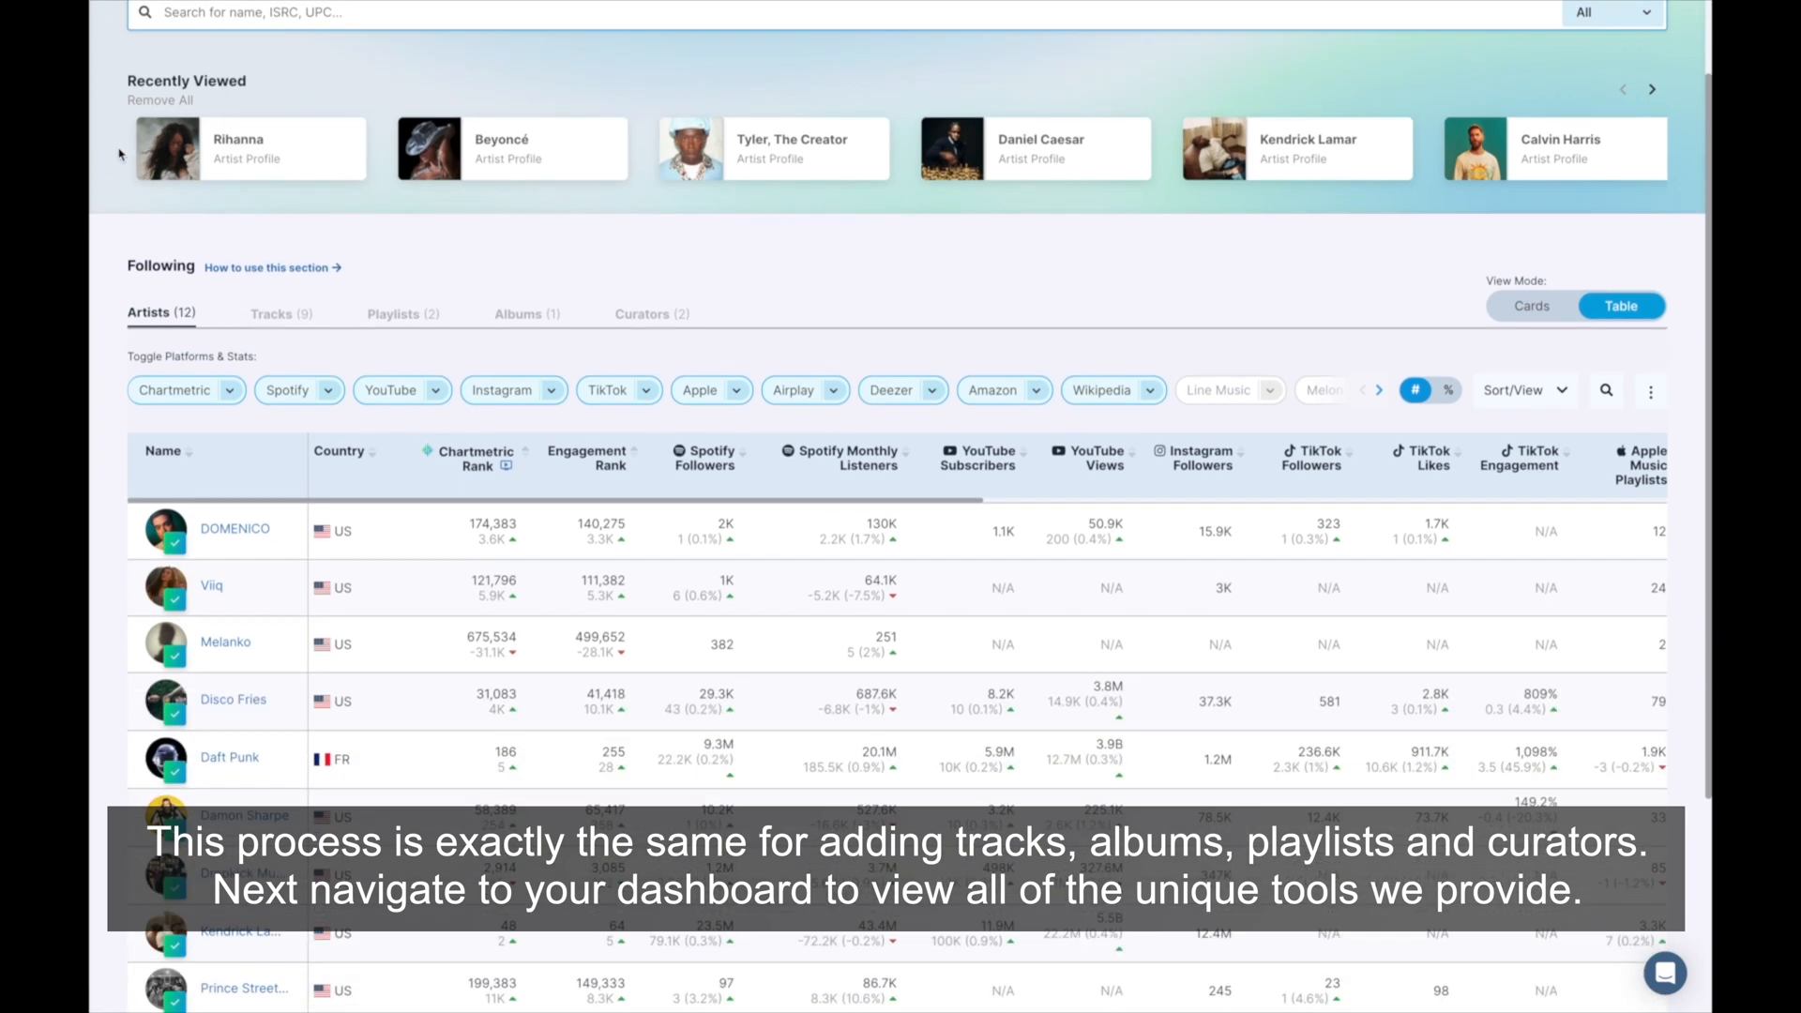
scroll("down", 3)
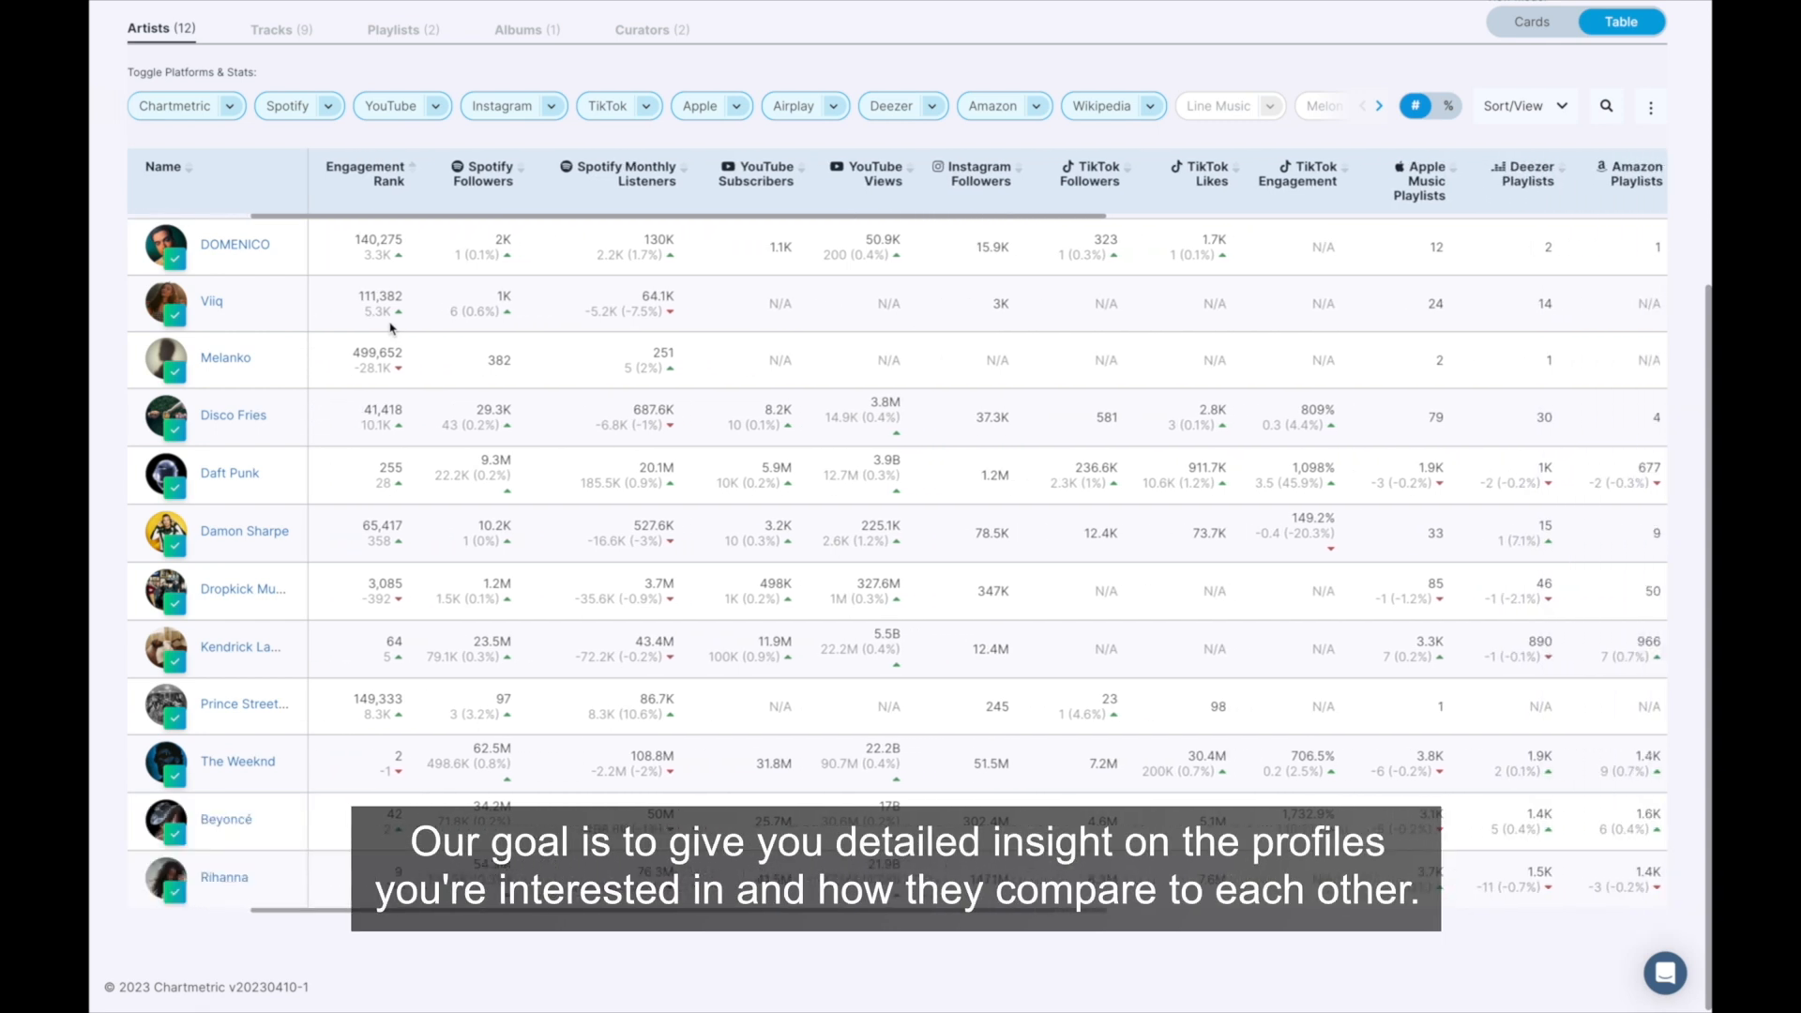
Sort the followed artists by the Chartmetric Rank column, putting Beyoncé first.
scroll("right", 3)
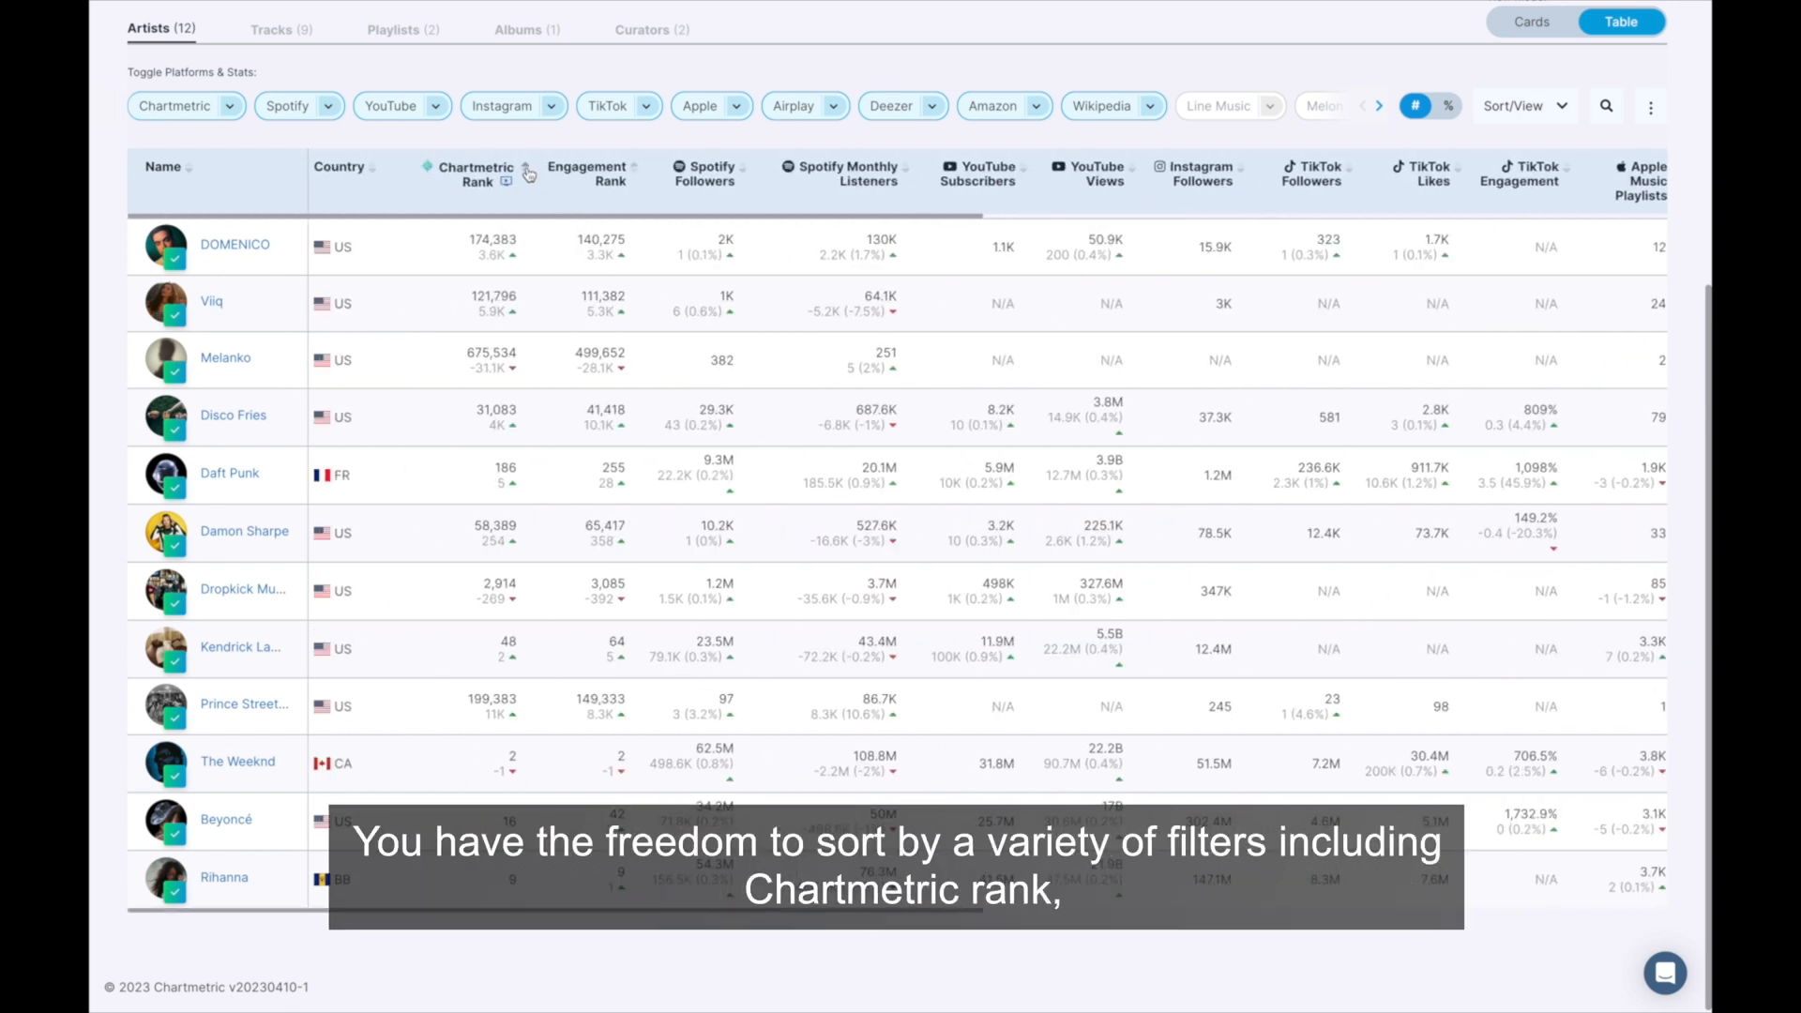
left_click(471, 174)
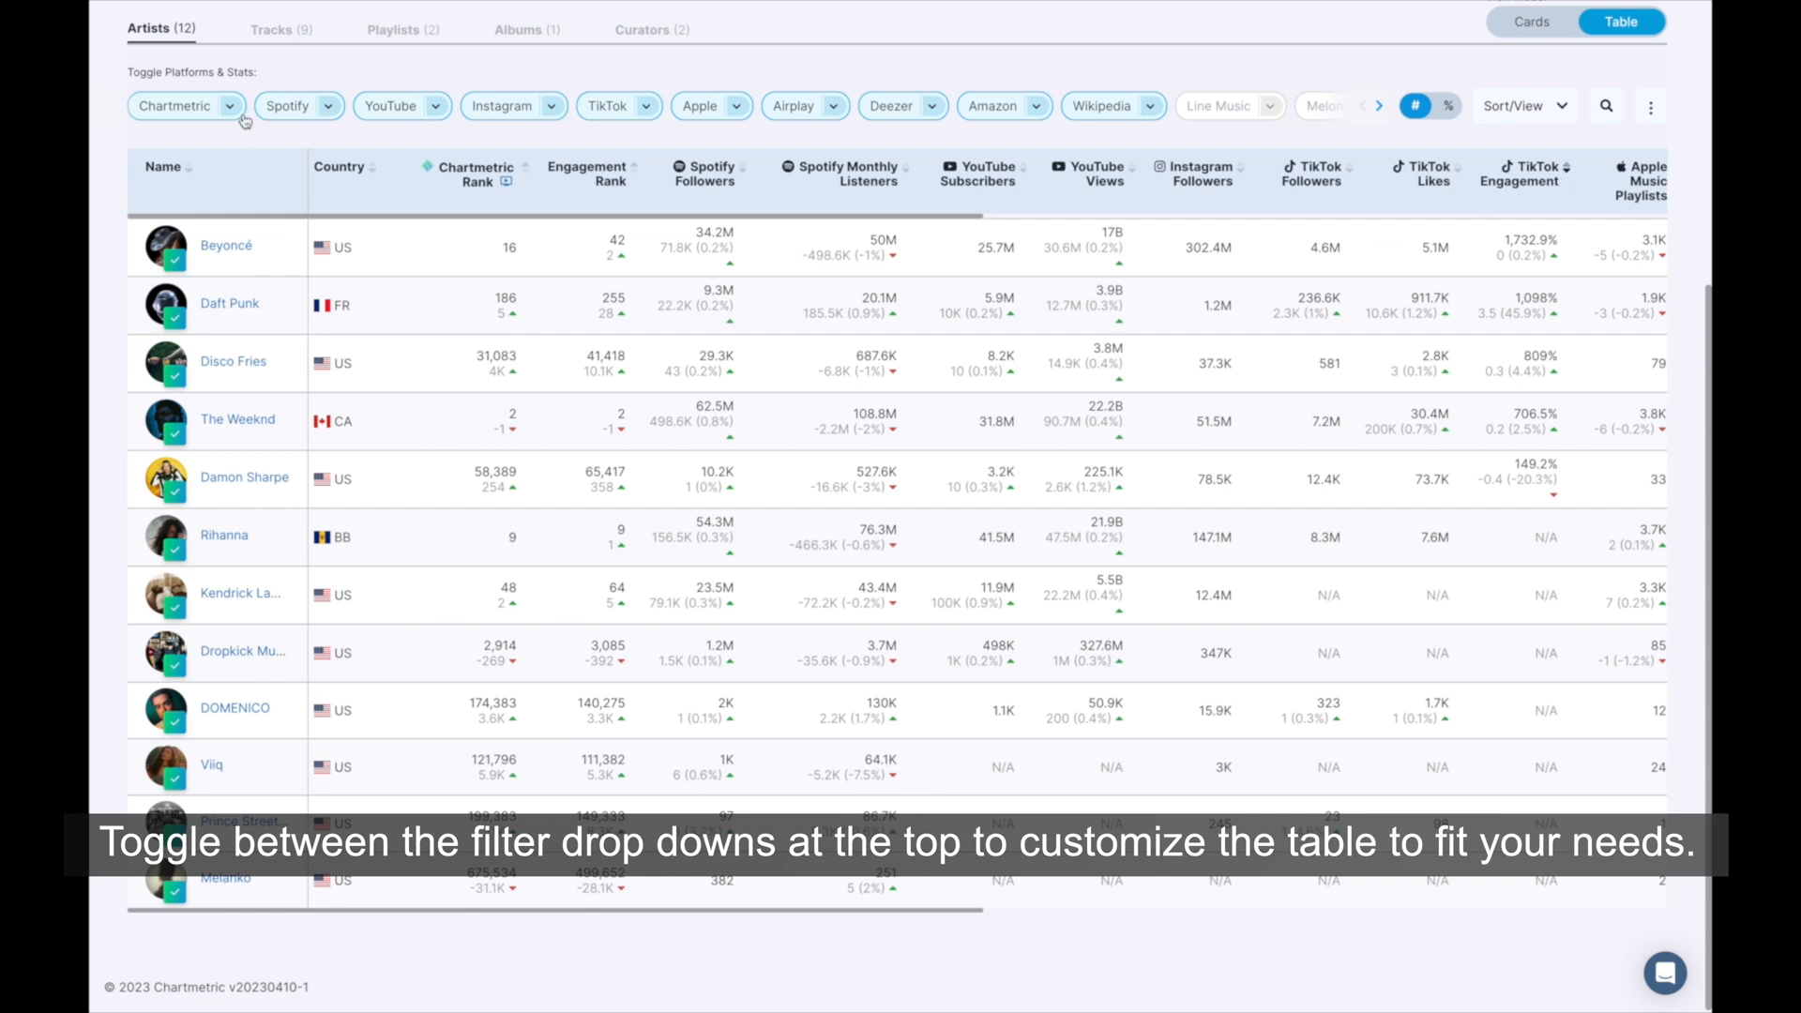
Re-sort the table so Rihanna leads, followed by Beyoncé and The Weeknd.
left_click(234, 106)
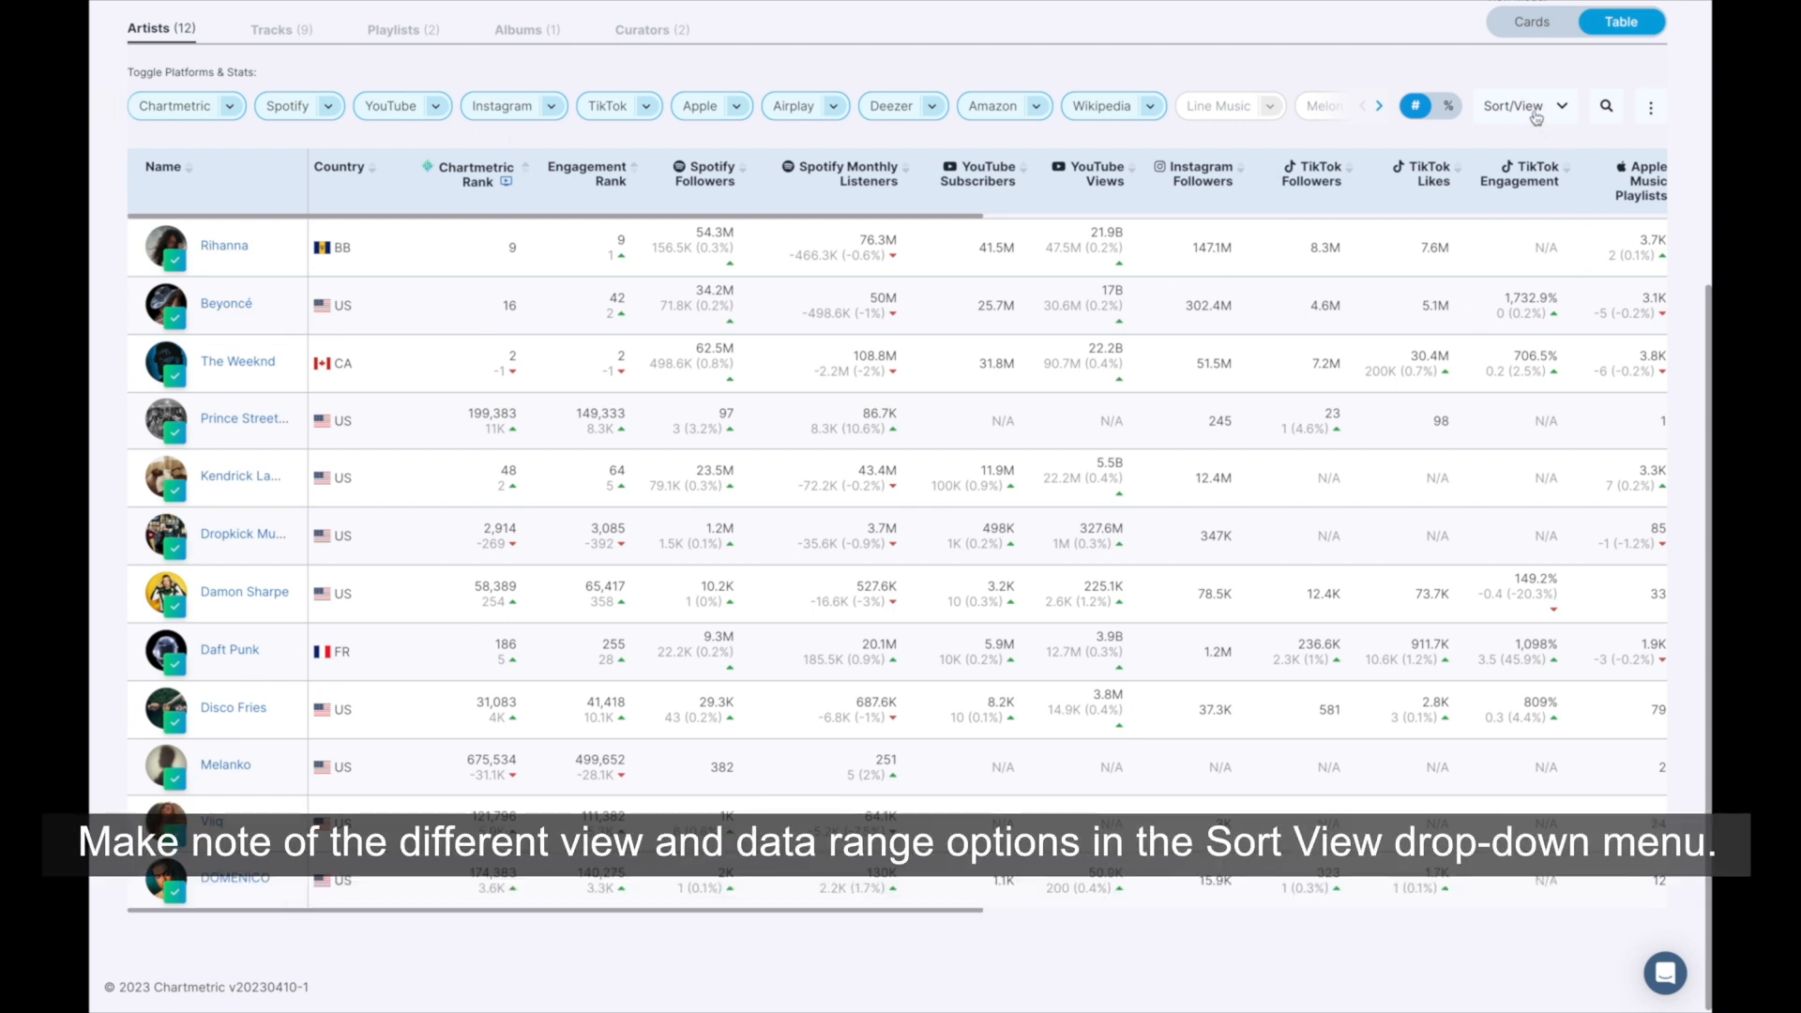
Set the table to 28-day changes displayed as percentages.
left_click(1516, 106)
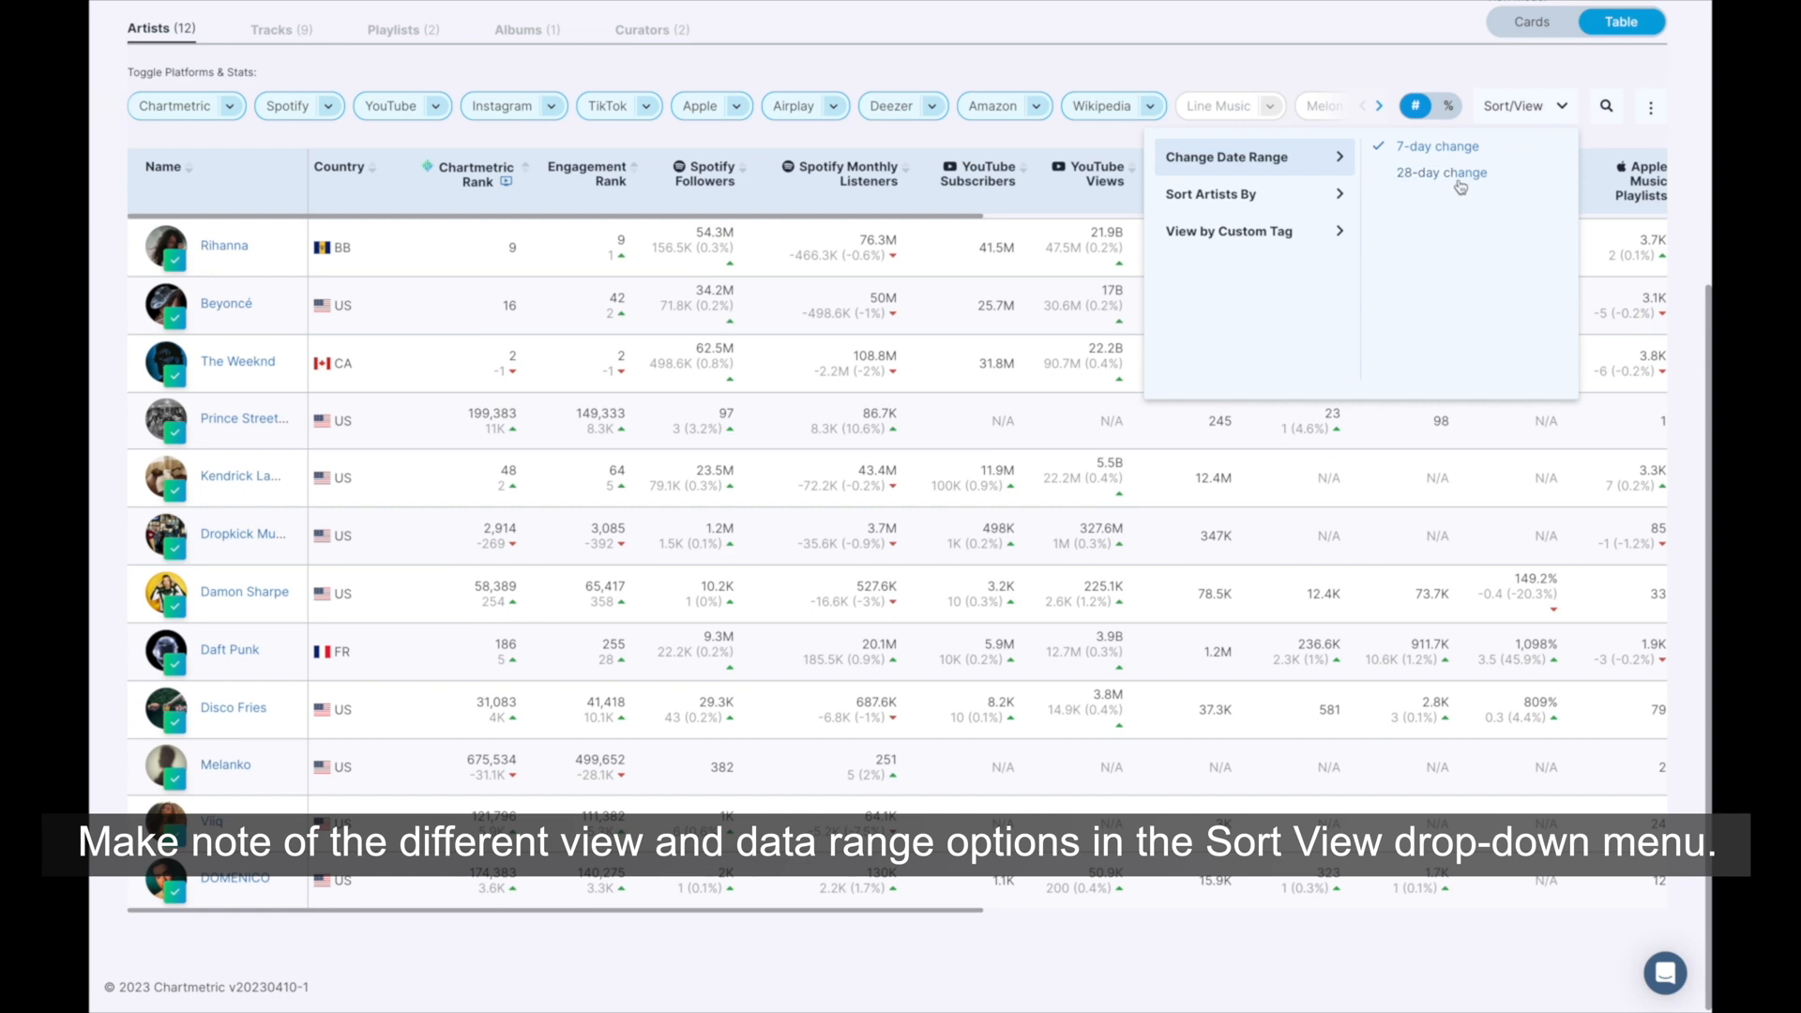
left_click(1209, 194)
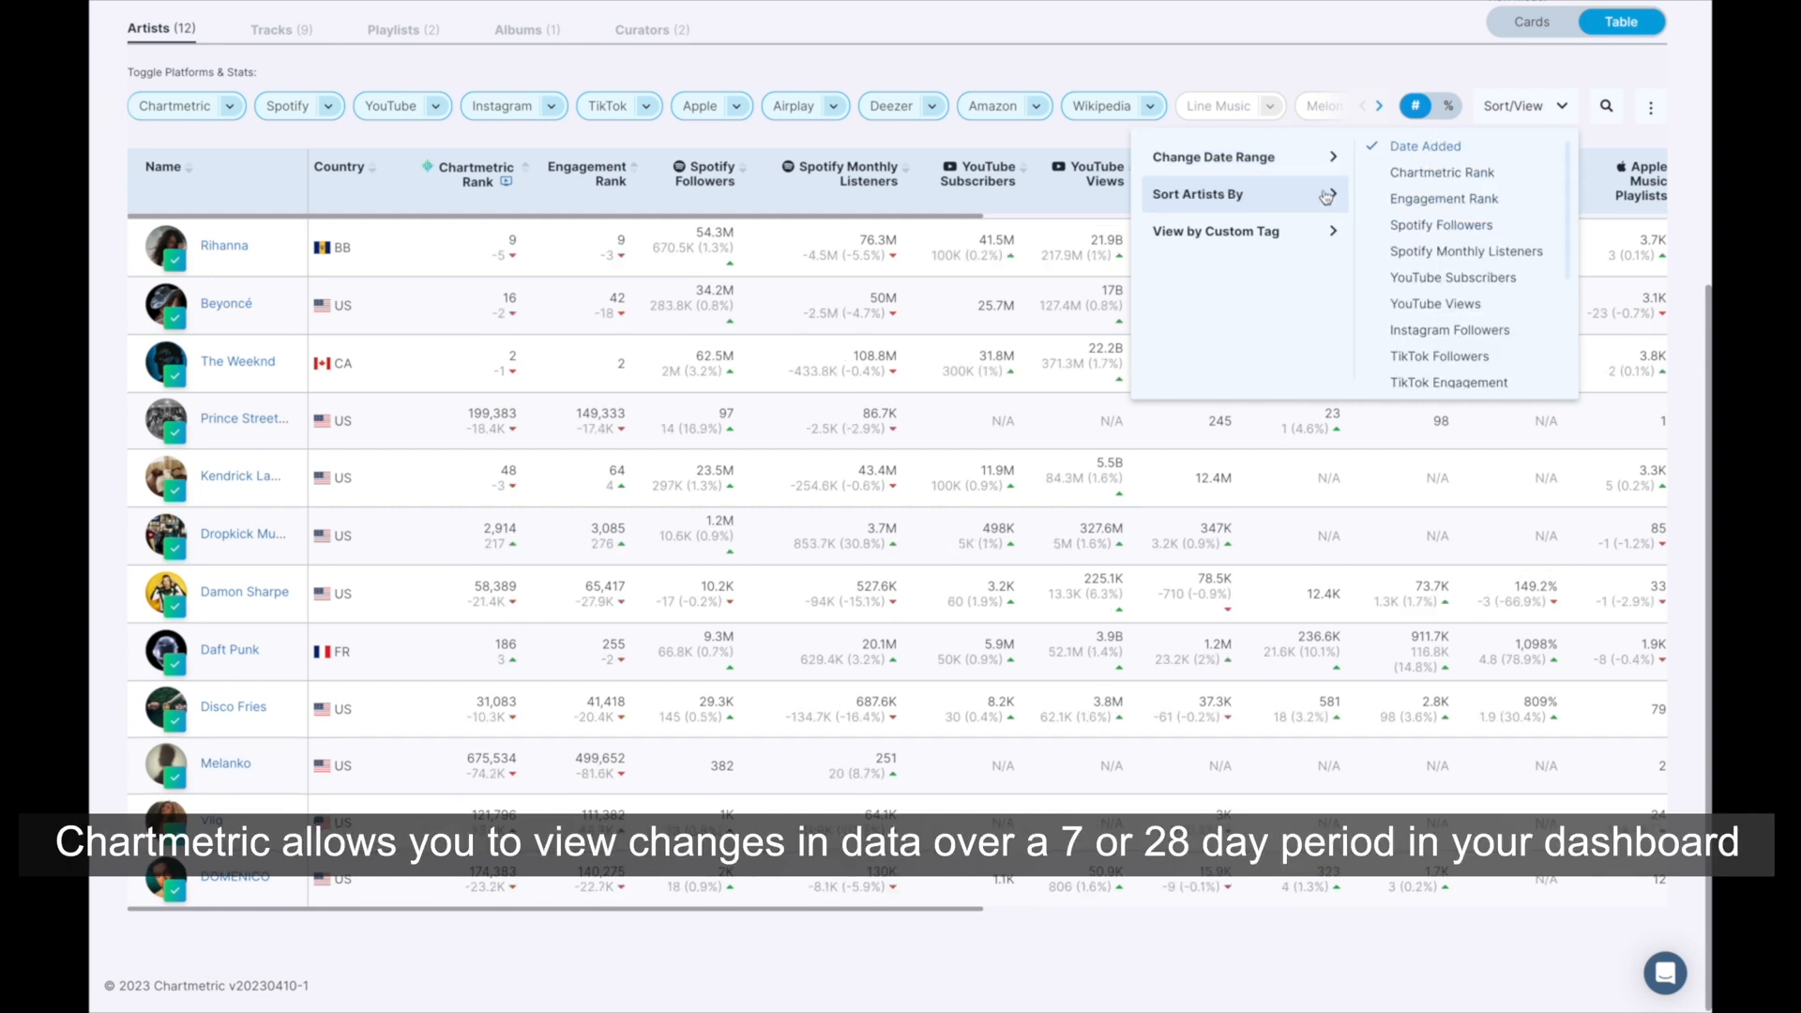
mouse_move(1310, 231)
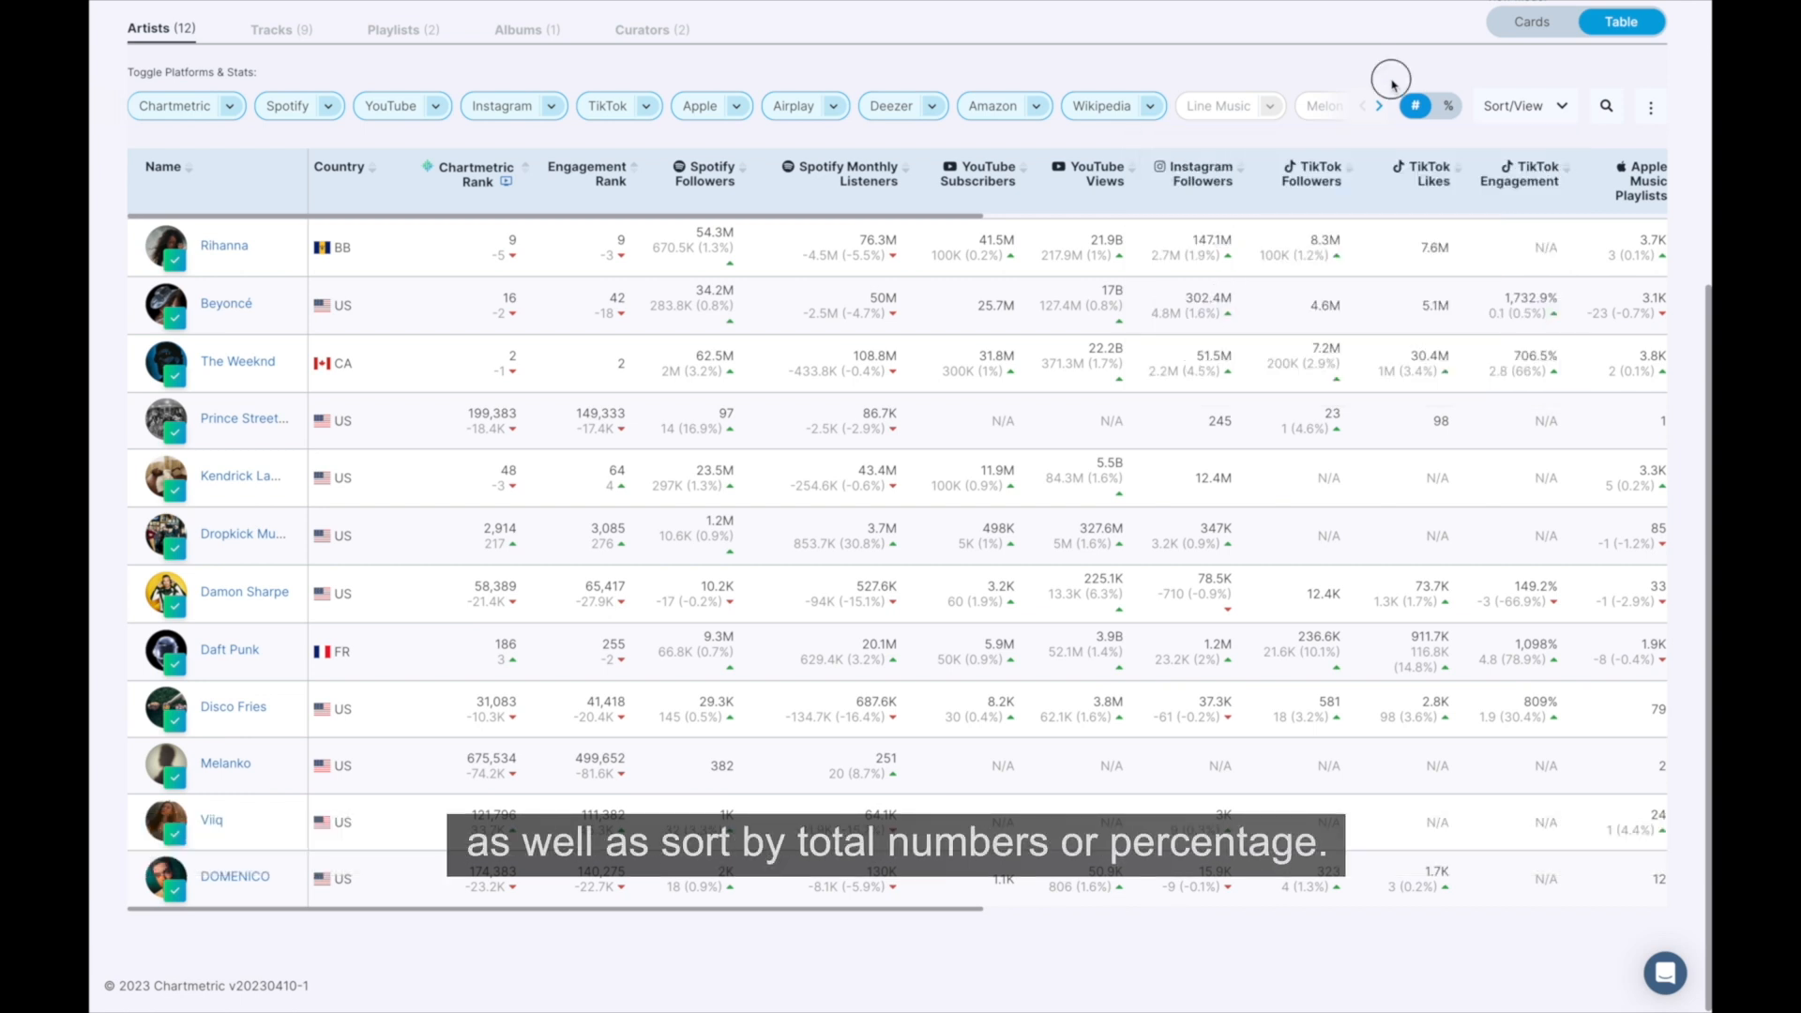
left_click(1432, 106)
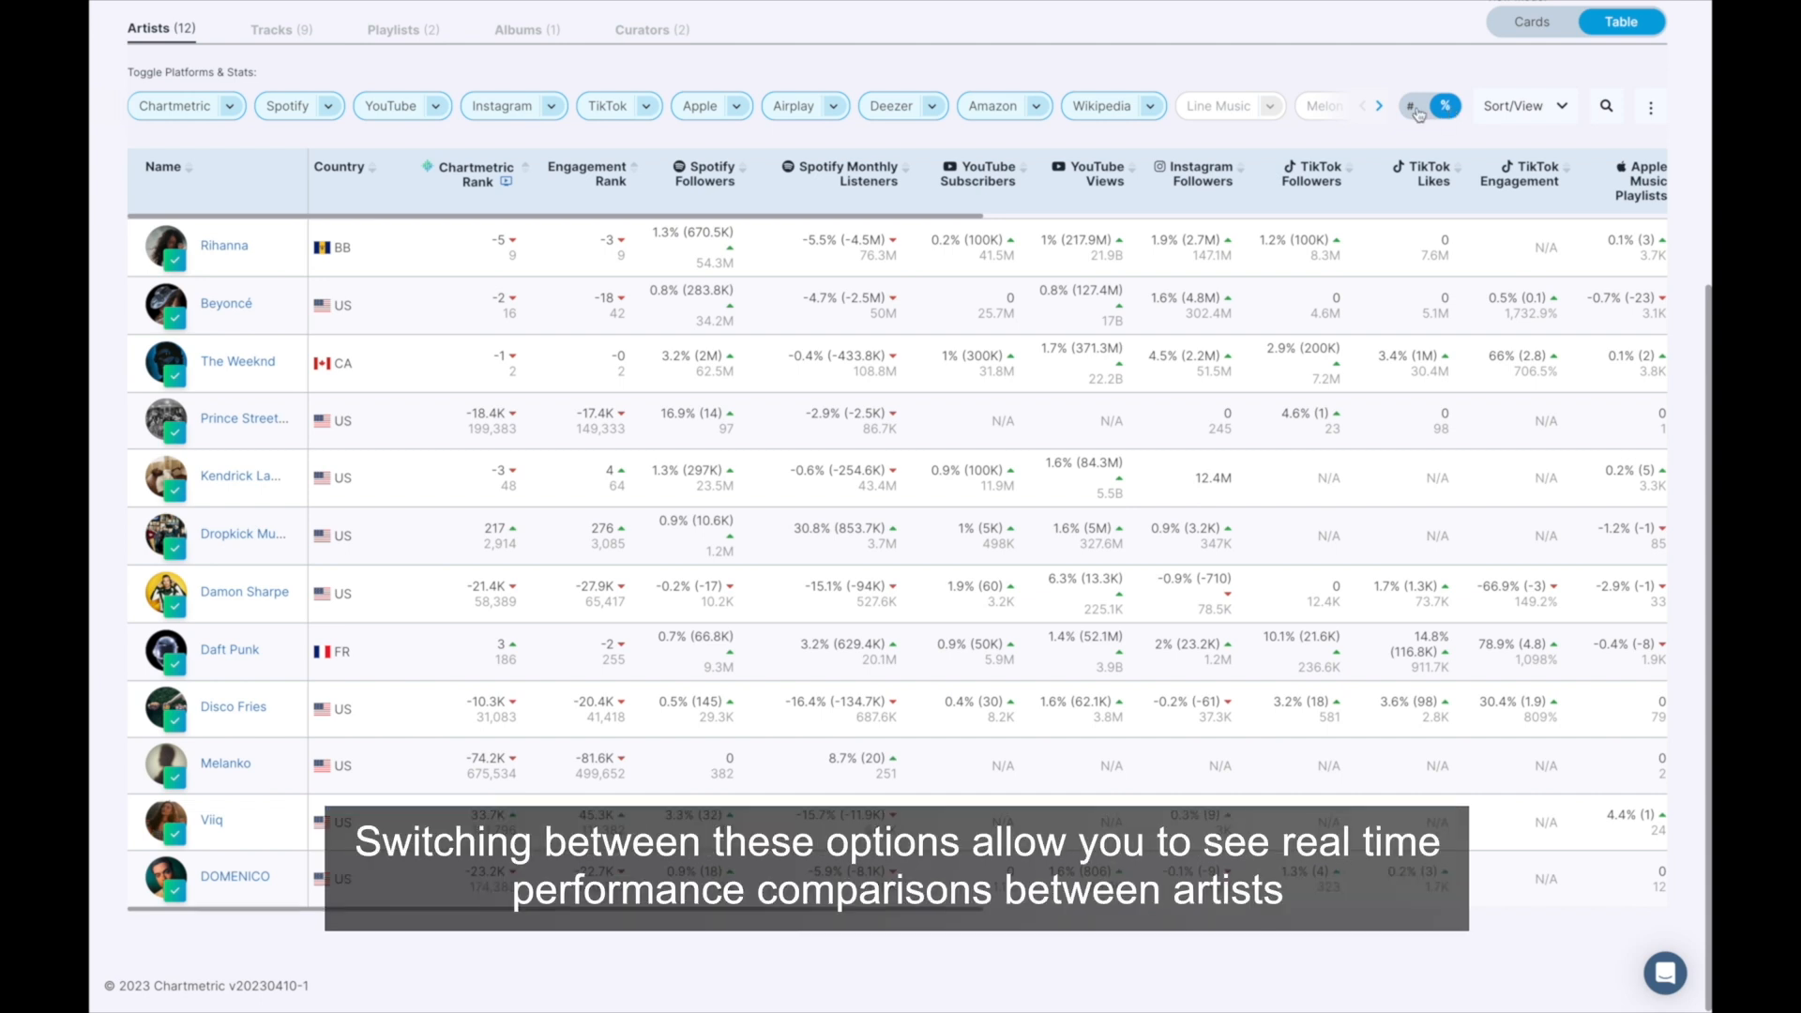
Show total figures in Cards view and open the menu offering Export all to CSV.
left_click(1417, 106)
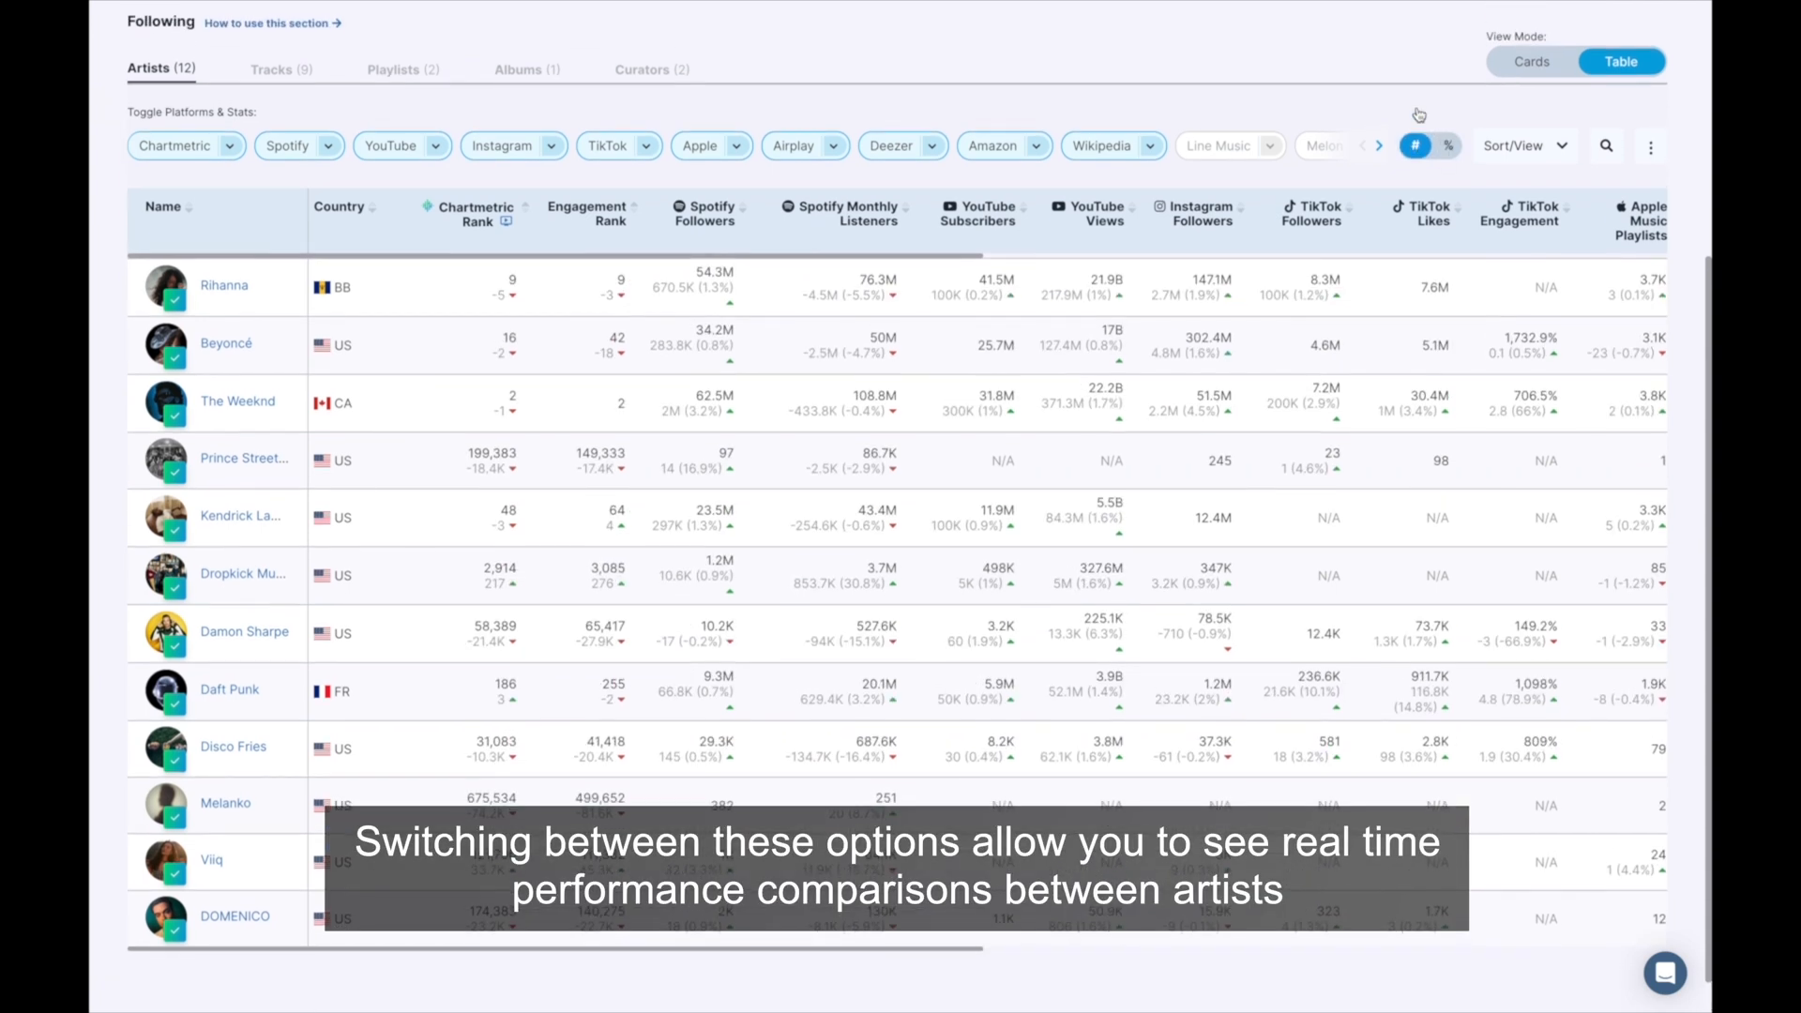
left_click(1531, 50)
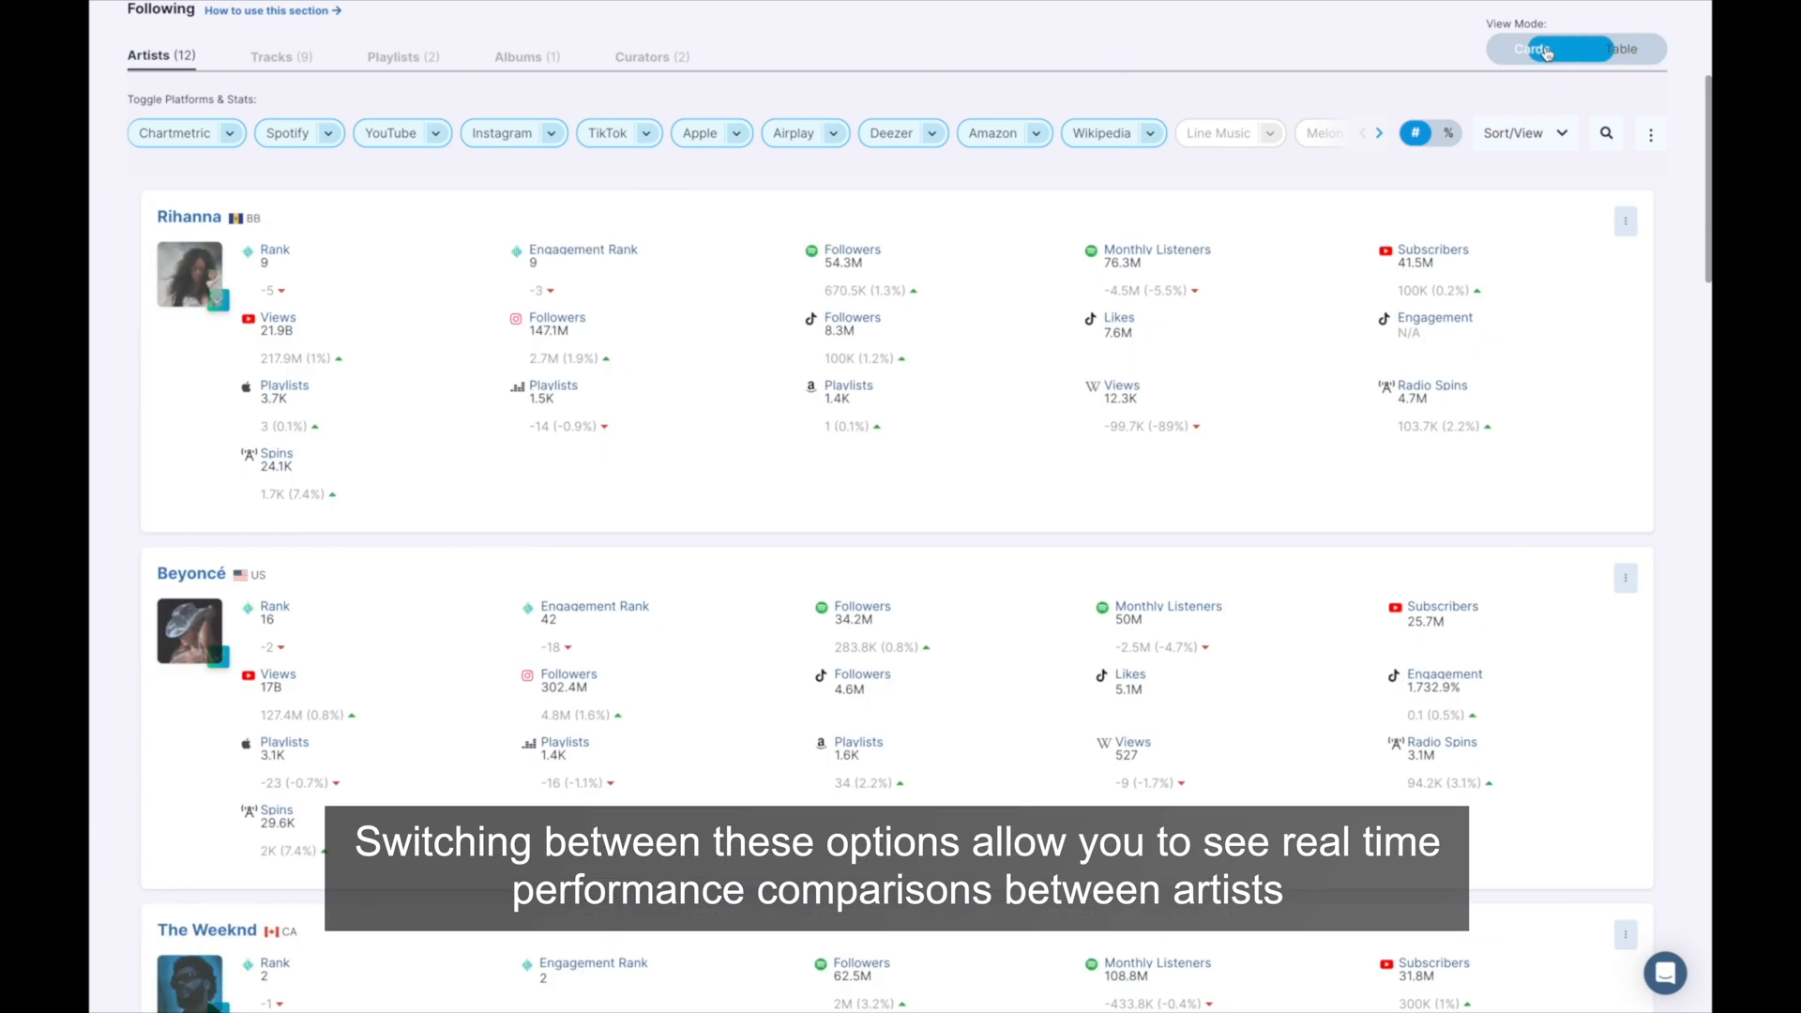
scroll("down", 3)
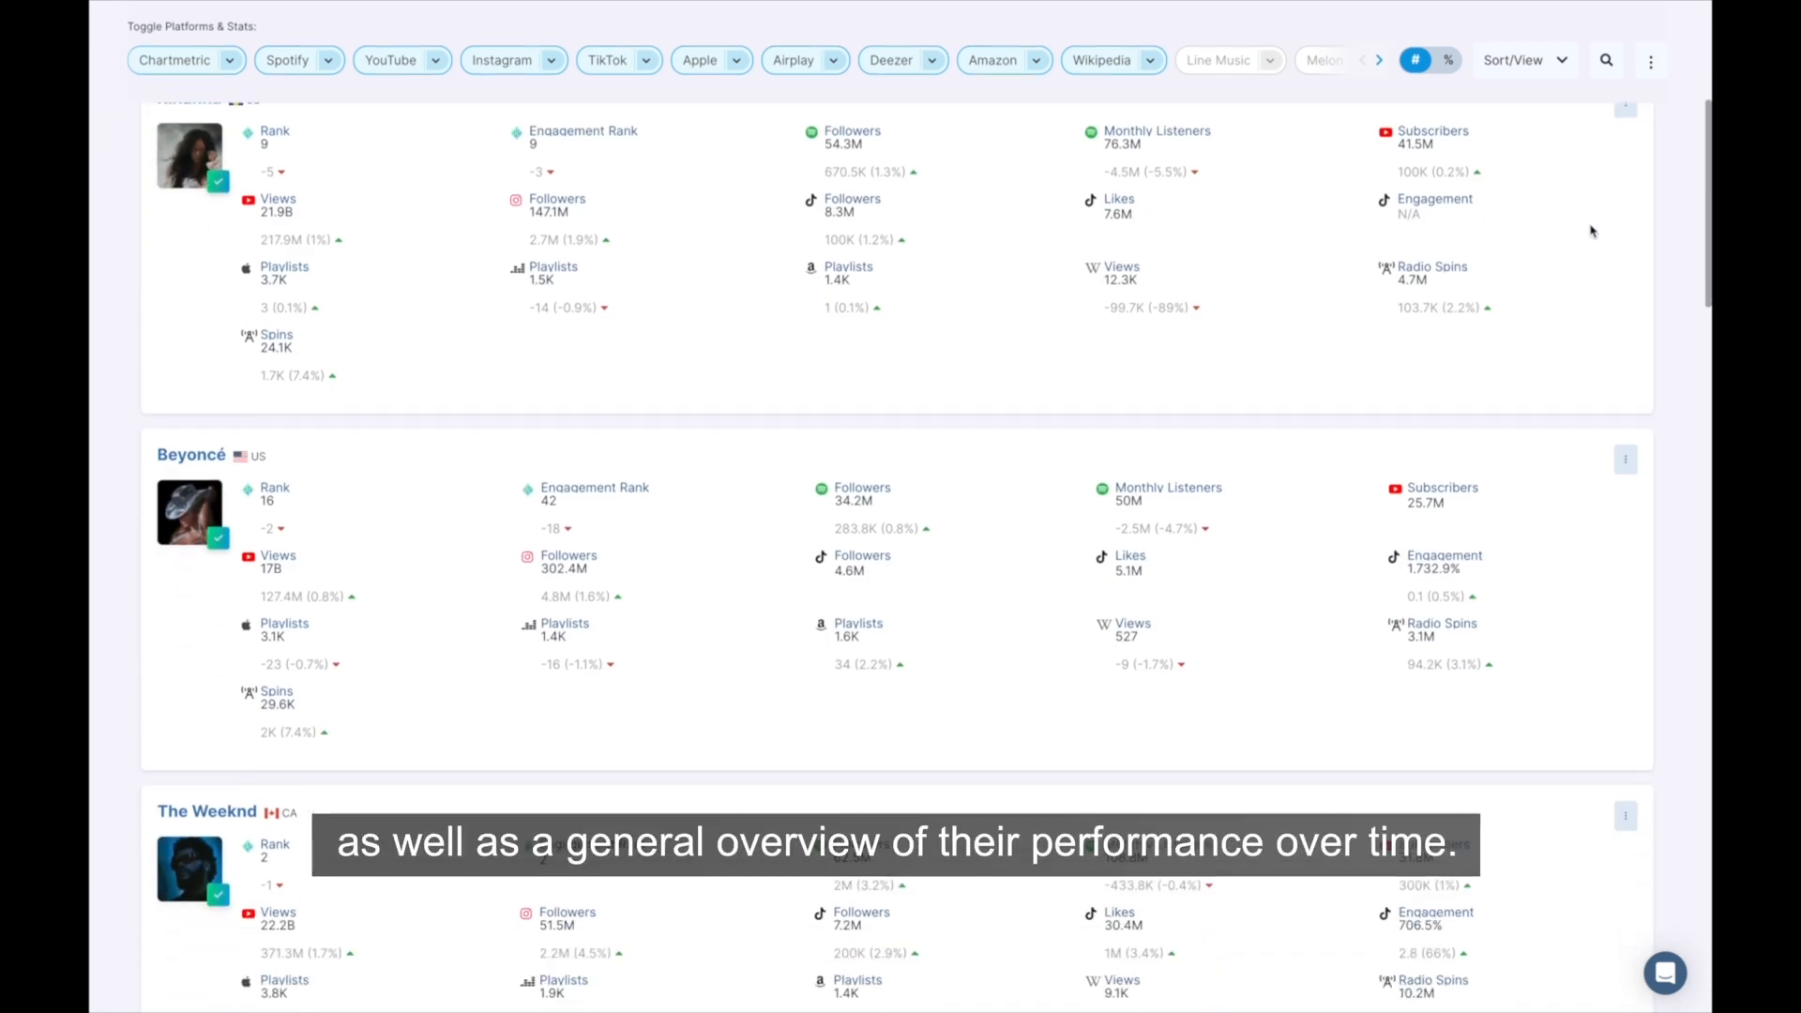
scroll("down", 3)
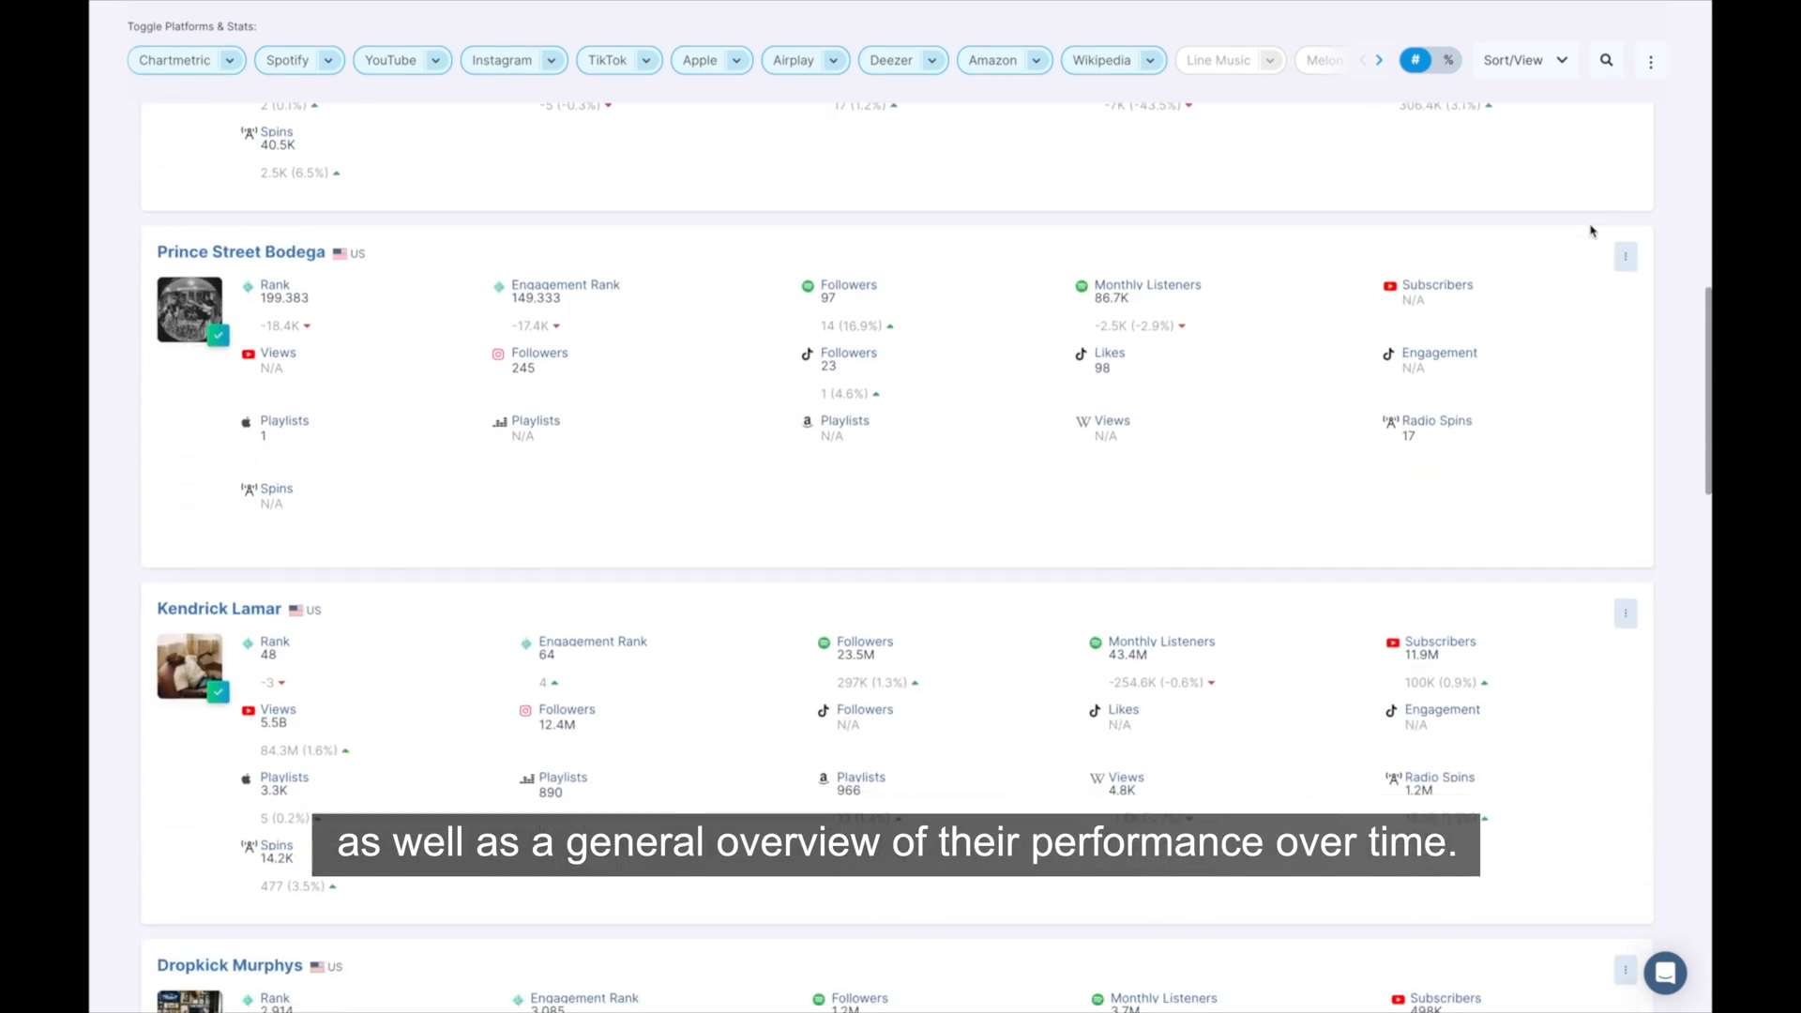
scroll("down", 3)
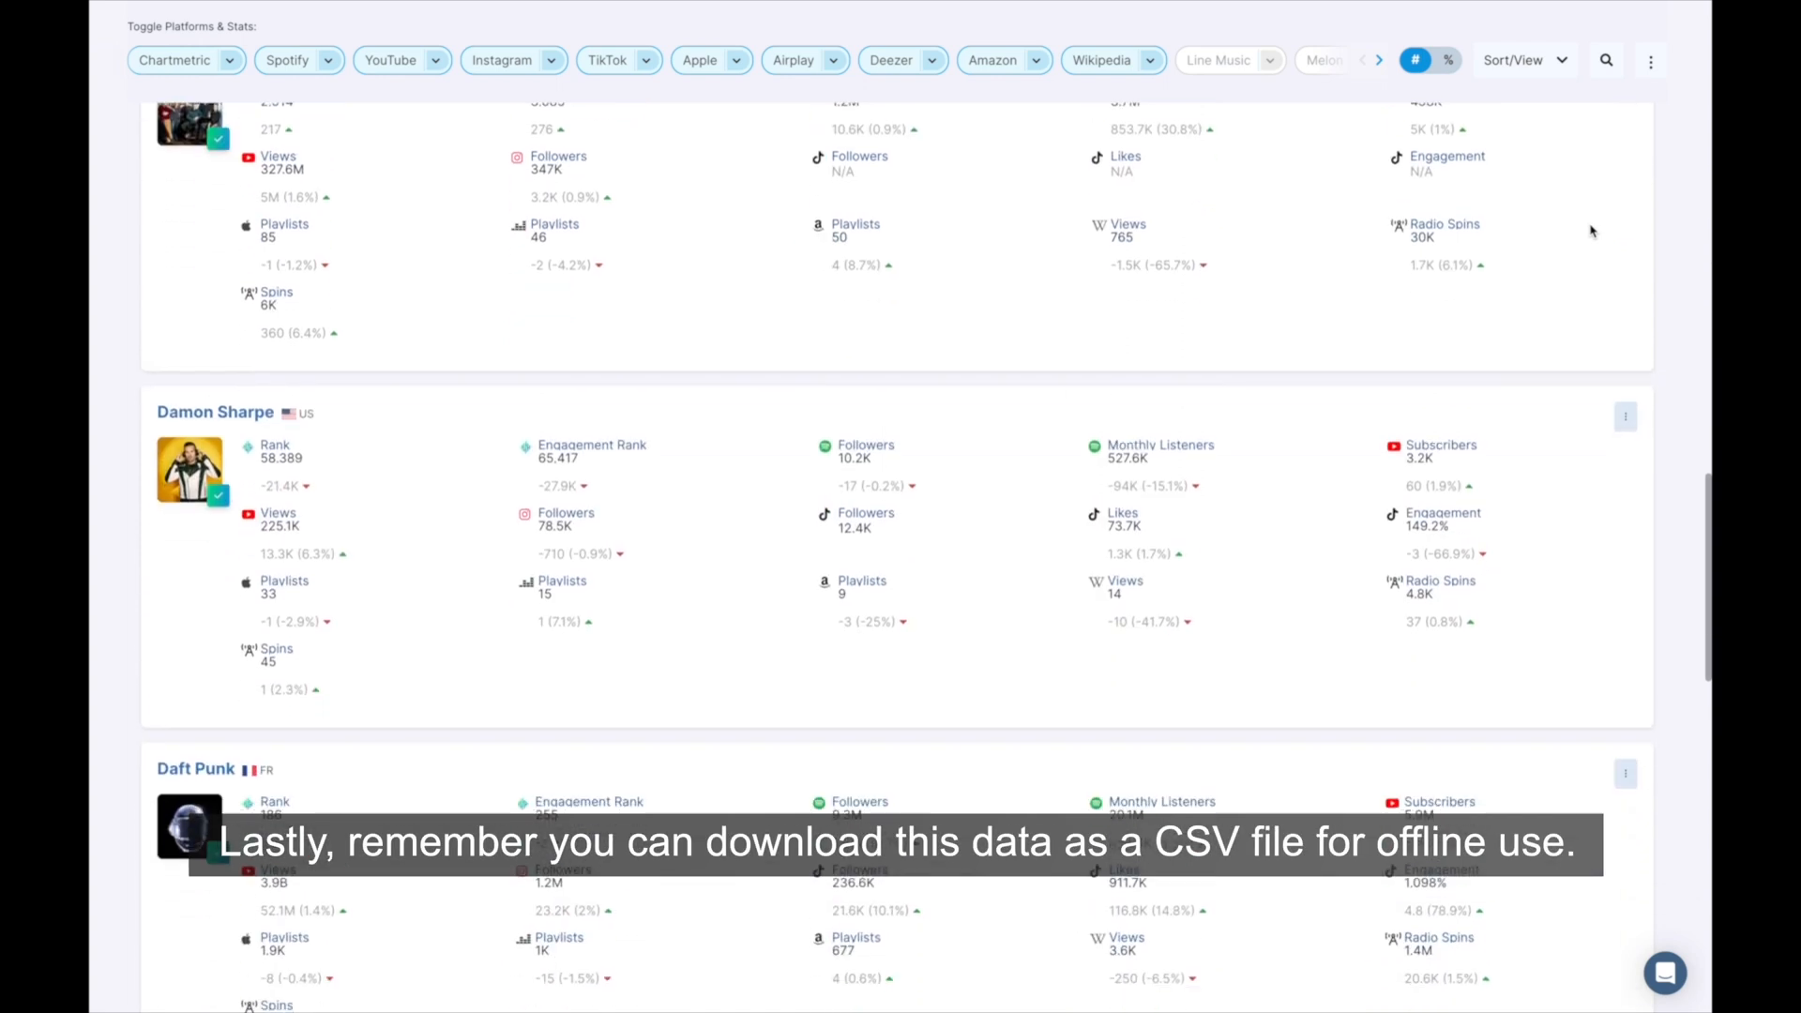
scroll("down", 3)
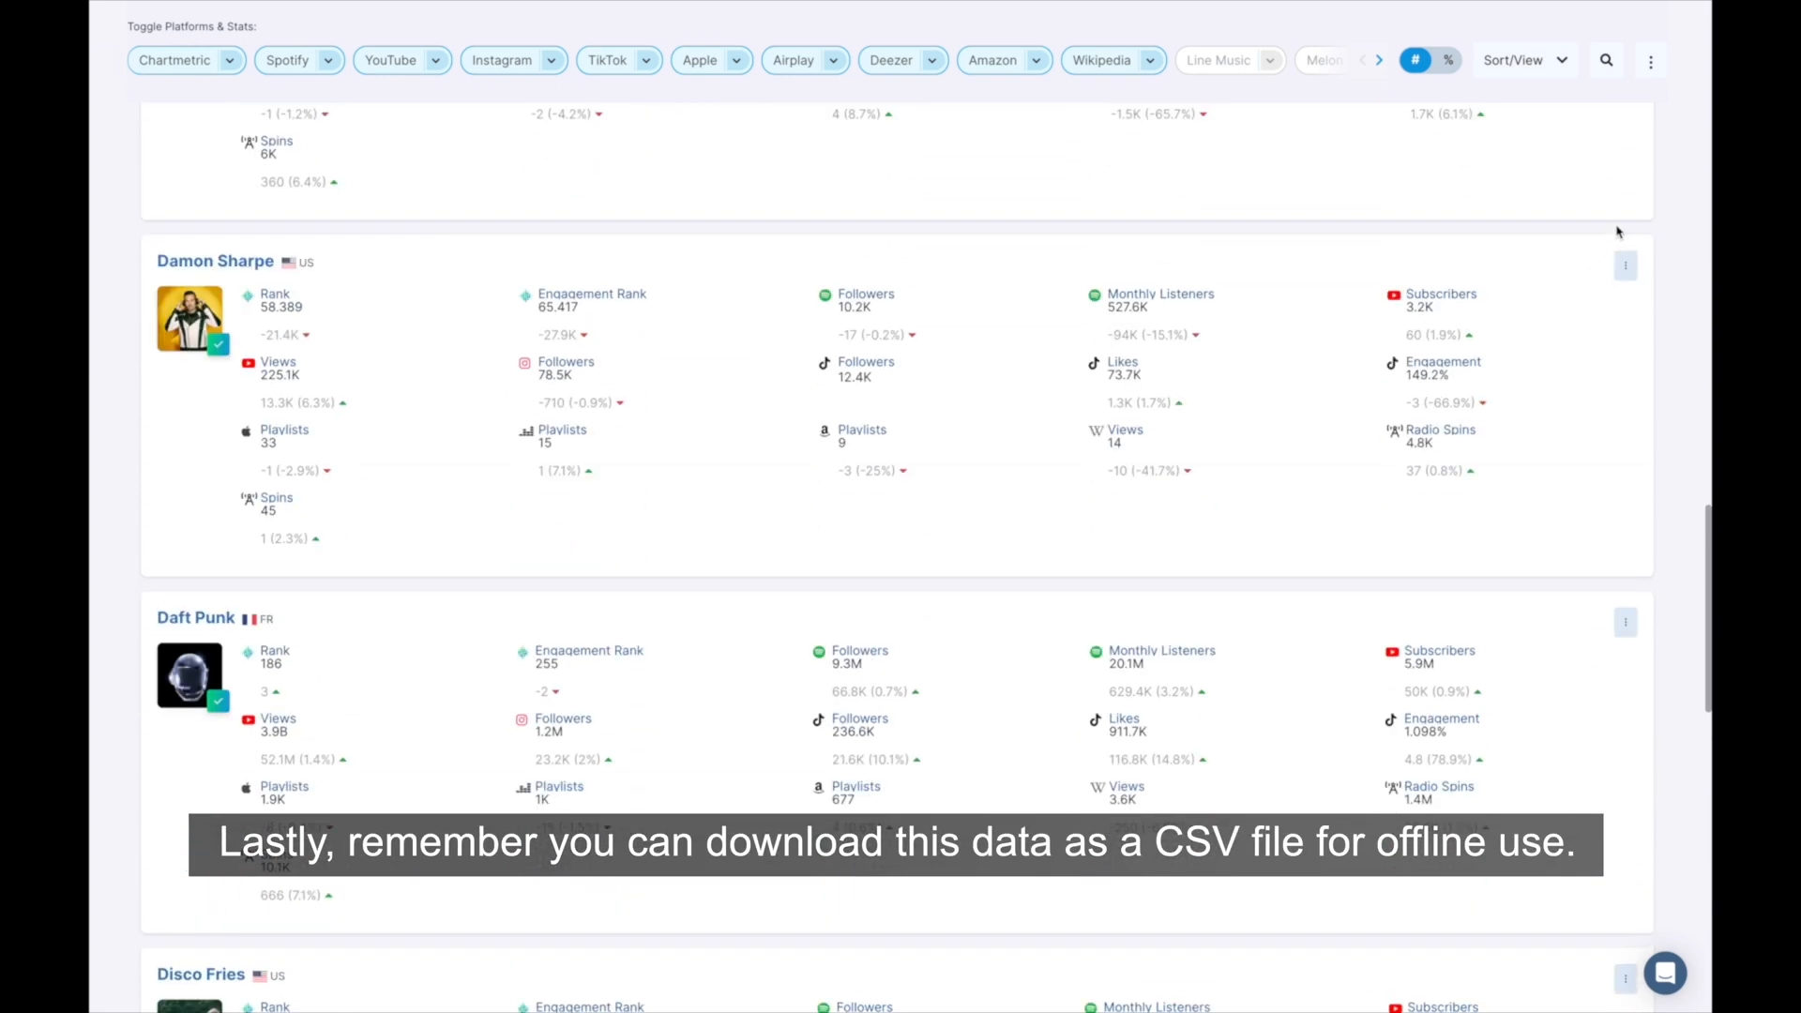
left_click(1652, 60)
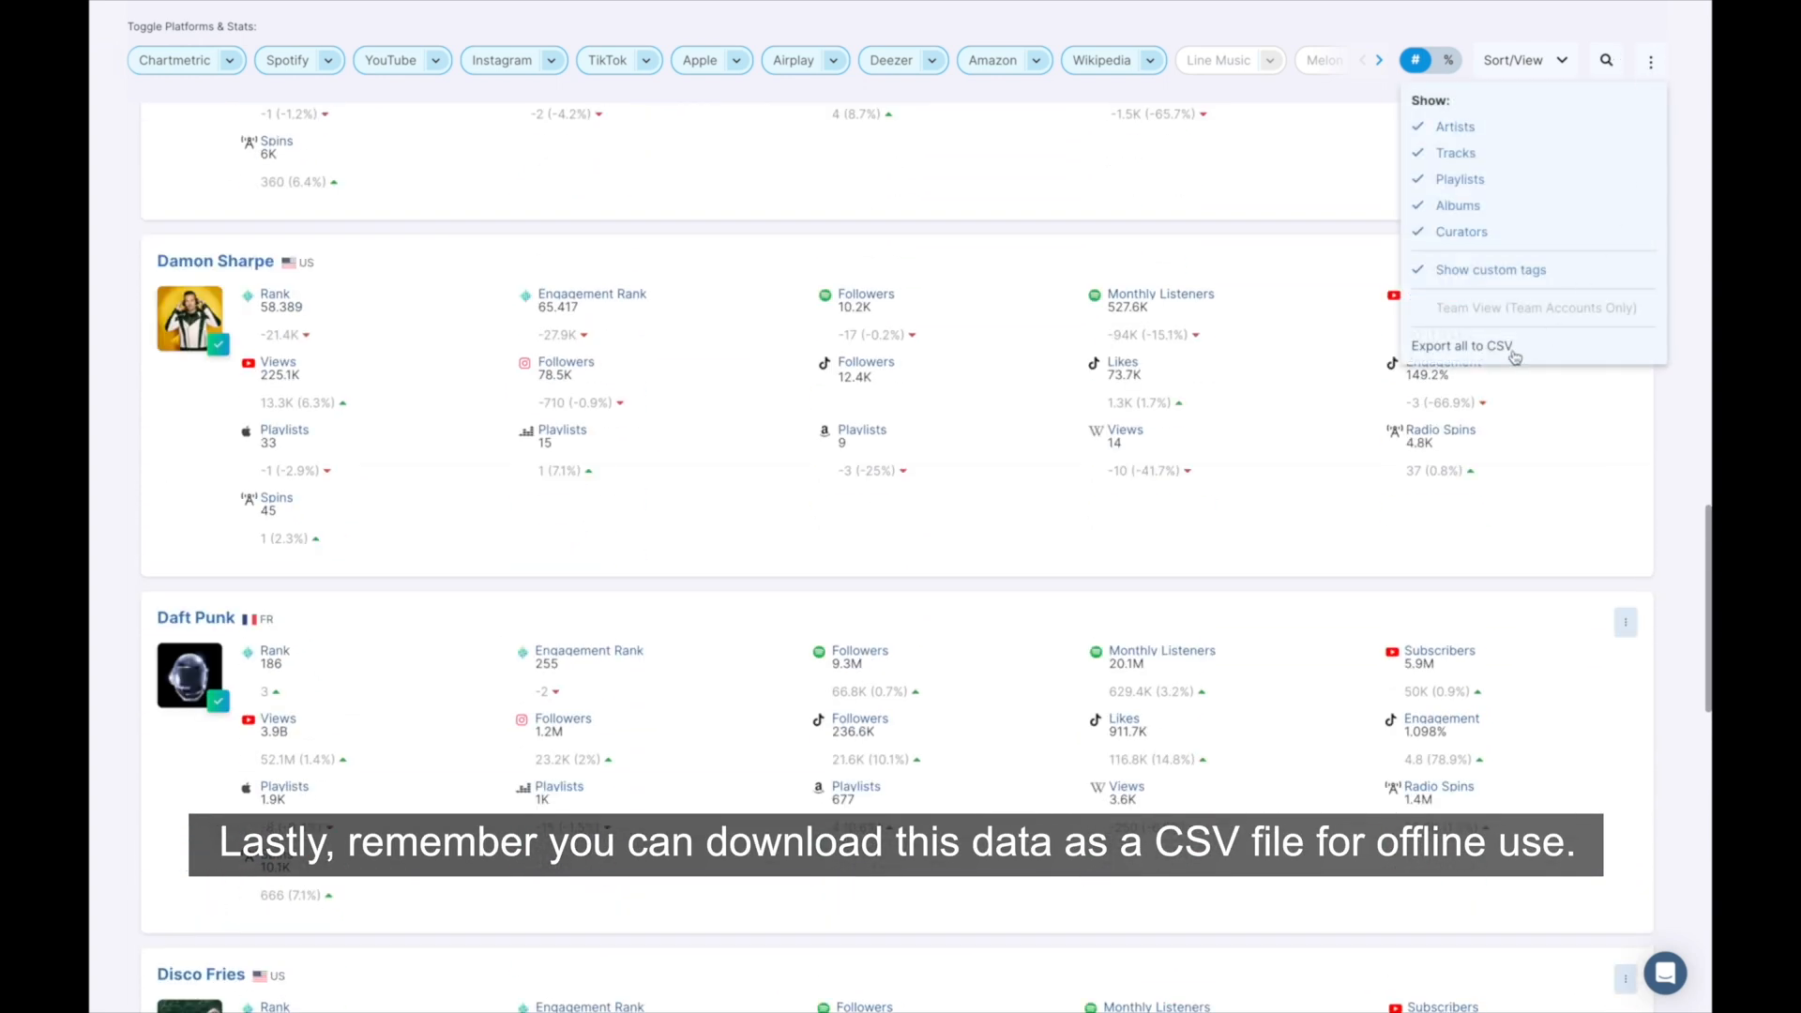